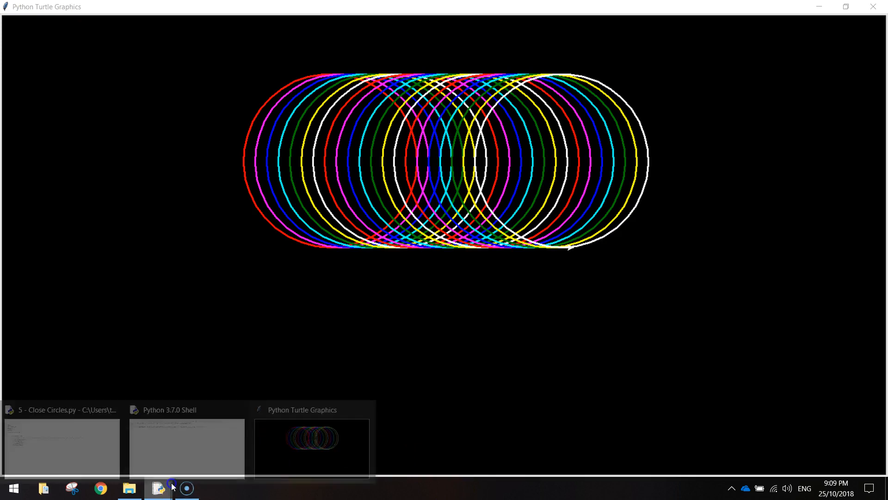
Step: Bring the Python 3.7.0 Shell forward and start a new blank script from the File menu
{"action": "left_click", "coordinate": [187, 447]}
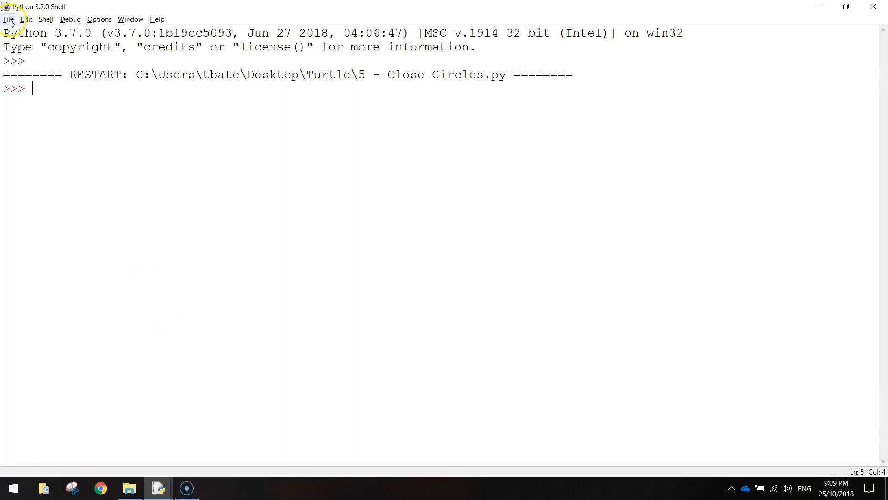
{"action": "left_click", "coordinate": [8, 19]}
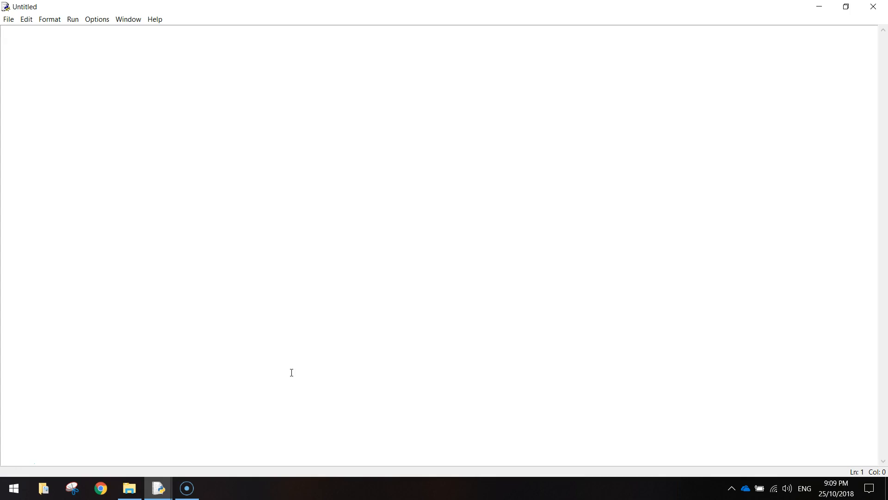
Step: Write from turtle import * as the first line of the new script
{"action": "type", "text": "fr"}
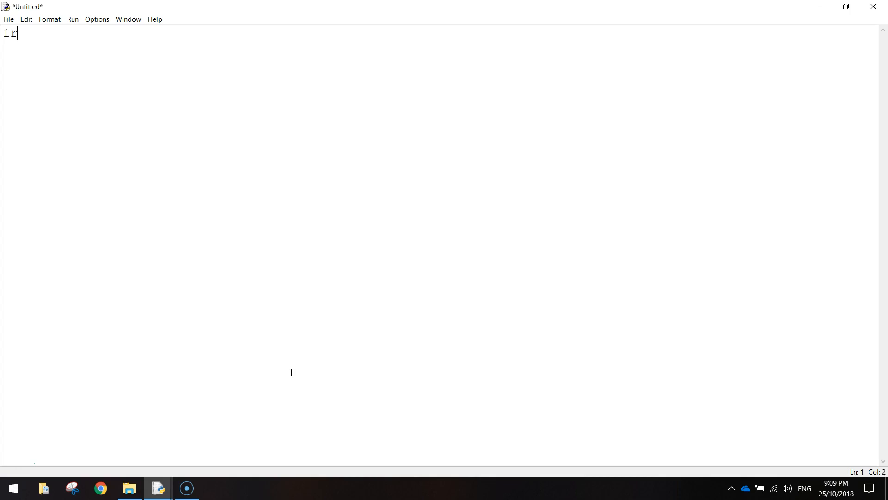
{"action": "type", "text": "om turtle"}
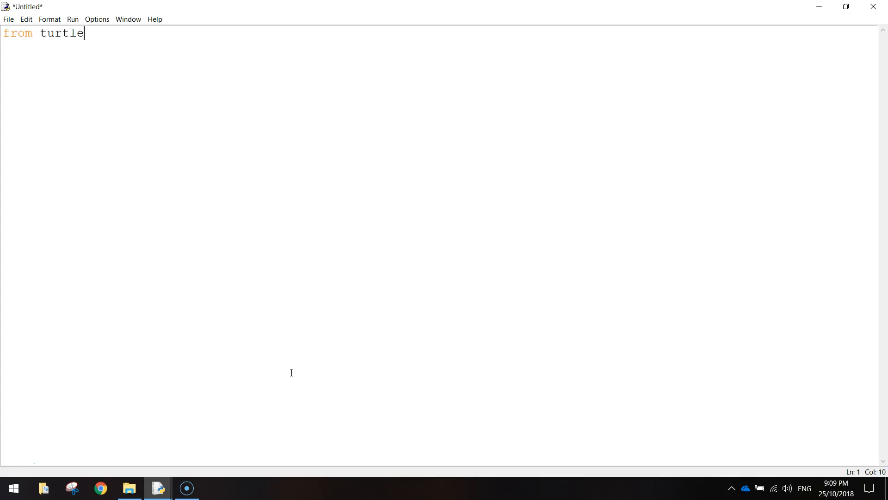
{"action": "type", "text": "import"}
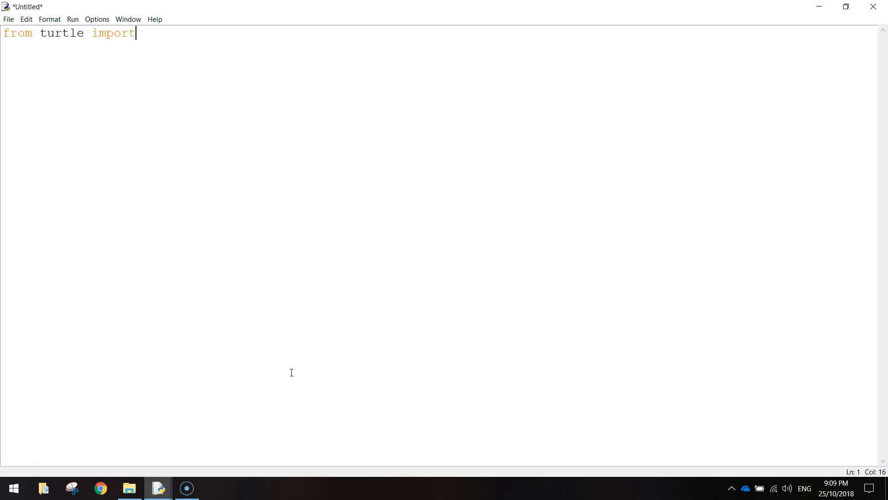
{"action": "type", "text": "*"}
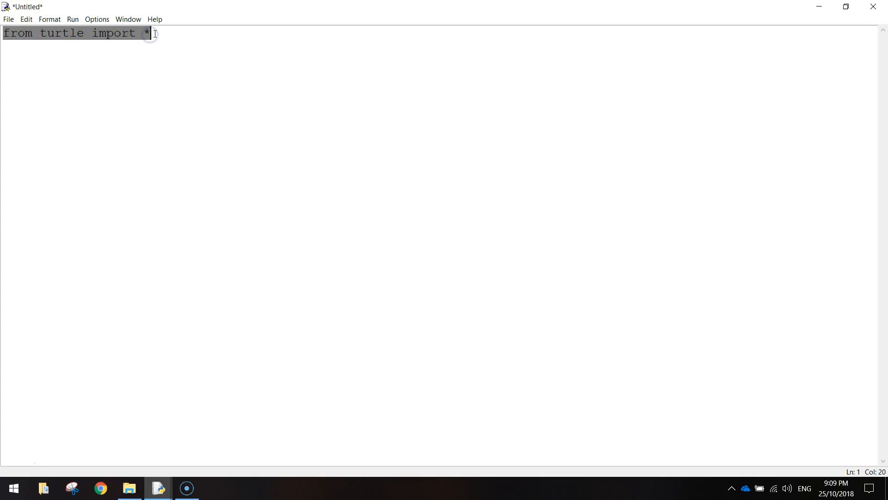
{"action": "left_click", "coordinate": [145, 33]}
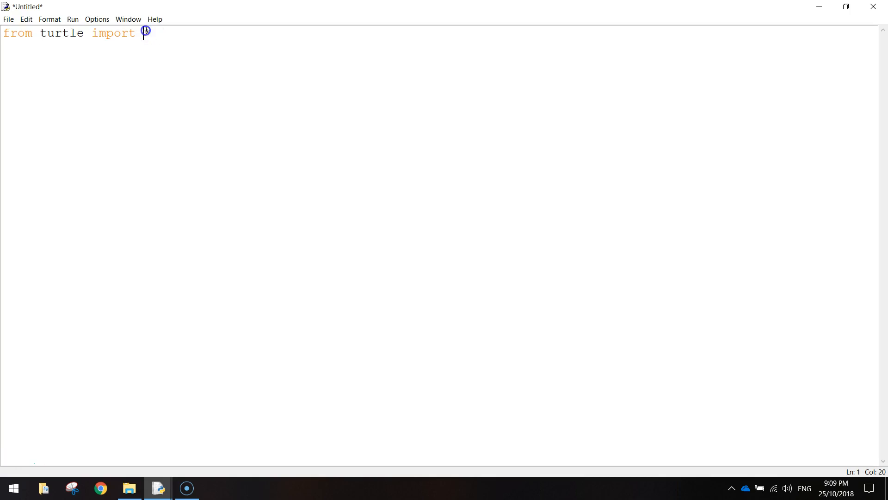
{"action": "type", "text": "*"}
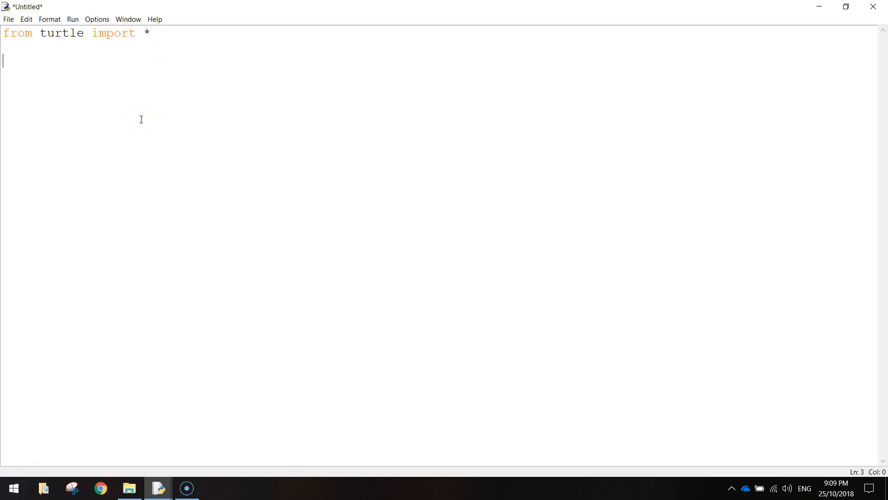
Step: Add bgcolor("black") for a black background, removing the turtle. prefix
{"action": "type", "text": "t"}
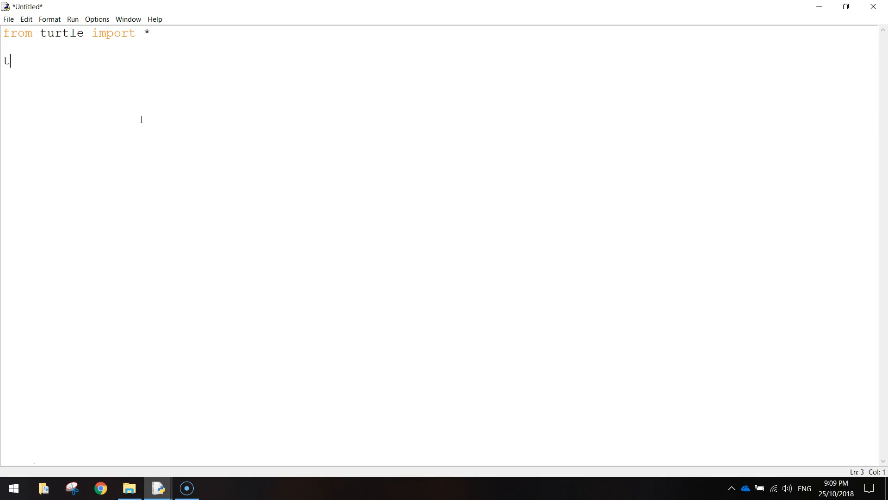
{"action": "type", "text": "urtle."}
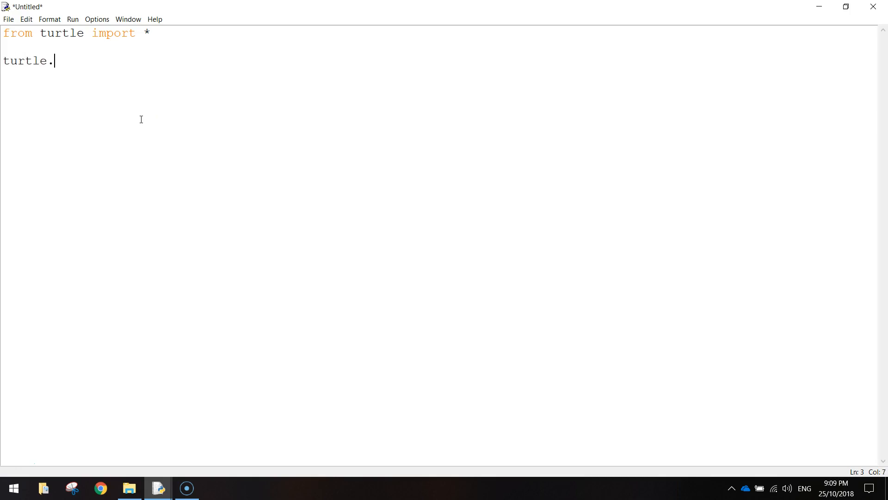
{"action": "type", "text": "bgcolor("}
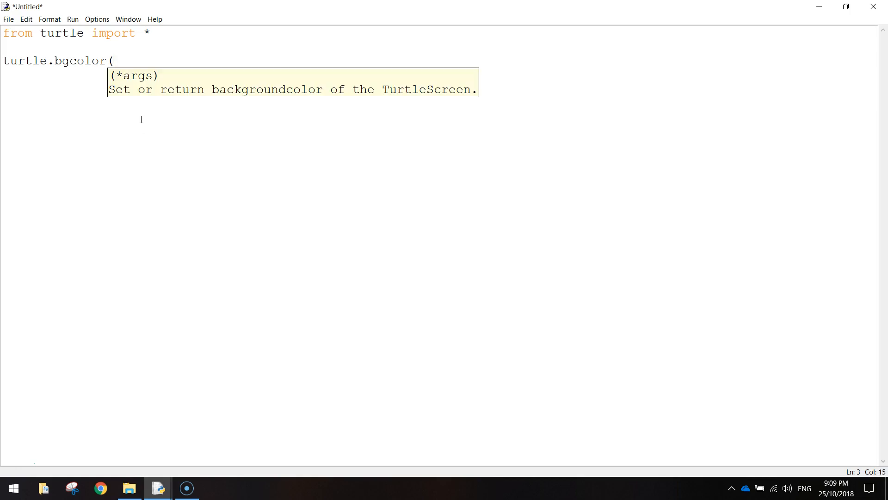
{"action": "type", "text": "\"black\")"}
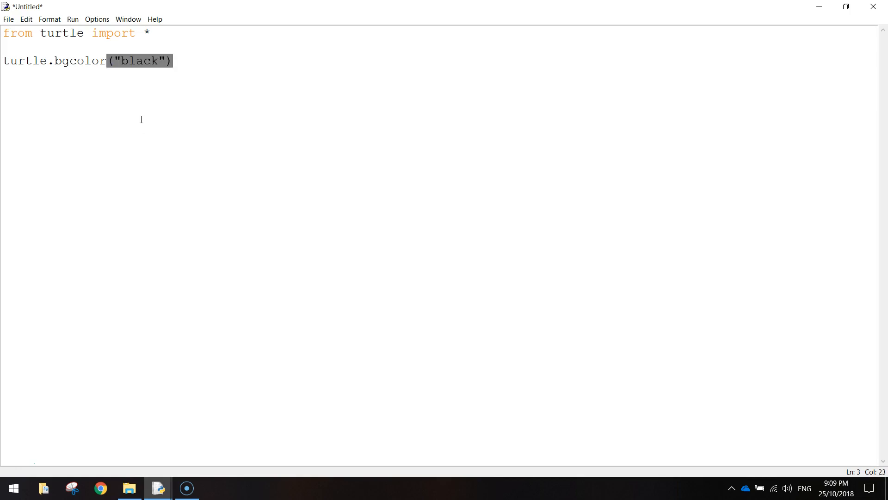
{"action": "left_click", "coordinate": [176, 61]}
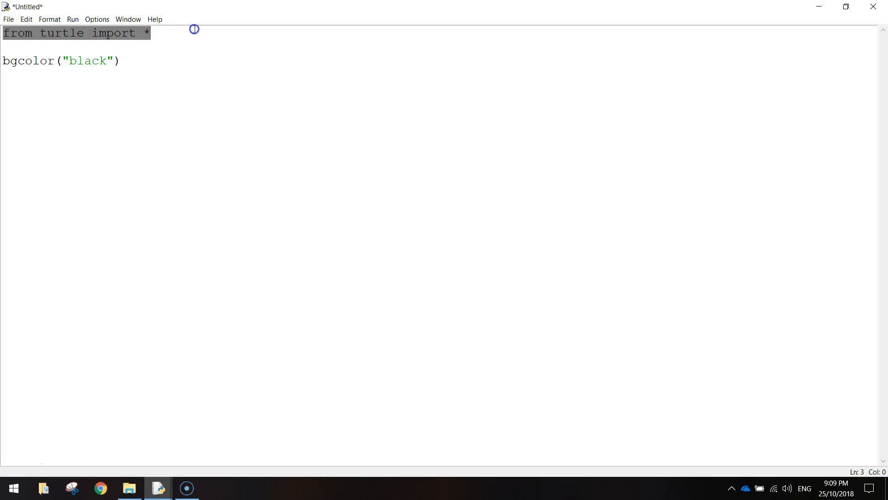
{"action": "left_click", "coordinate": [6, 70]}
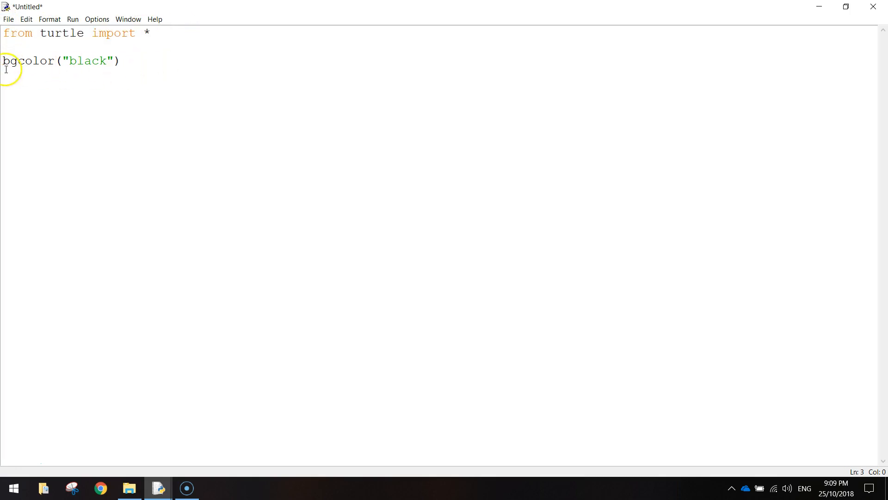
Step: Add speed(0) below the background line for fastest drawing
{"action": "left_click", "coordinate": [120, 61]}
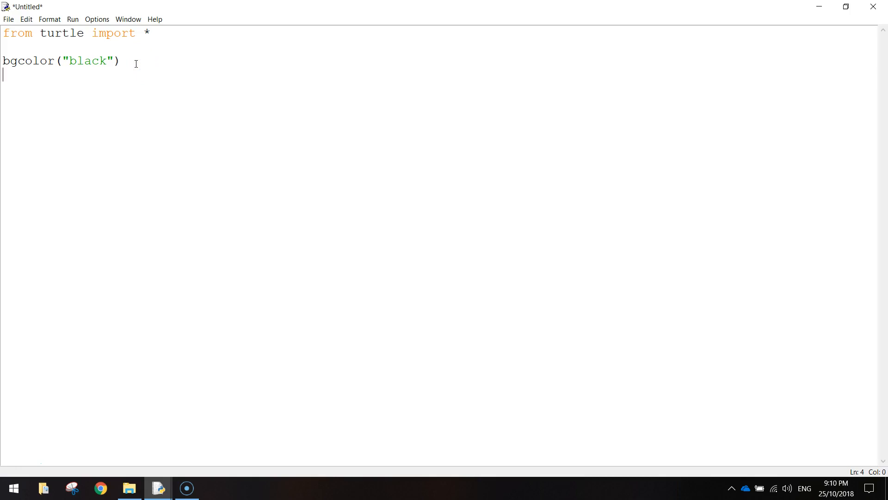
{"action": "type", "text": "speed(0"}
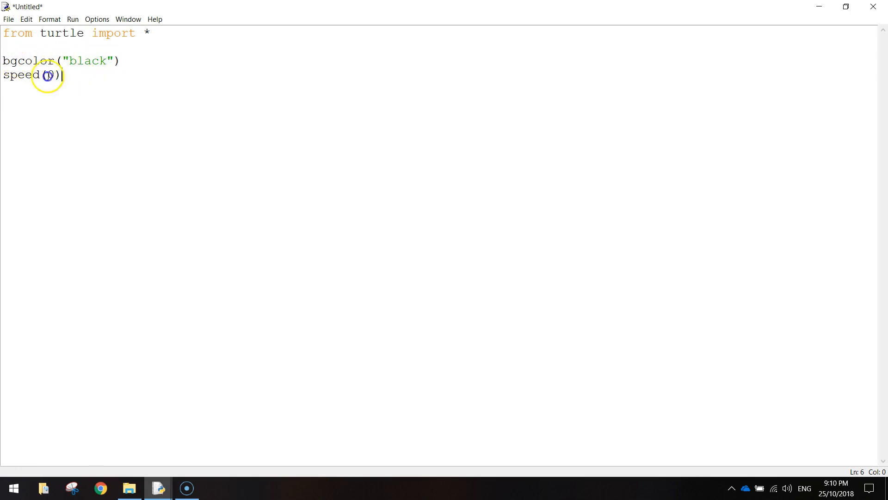
{"action": "key", "text": "Return"}
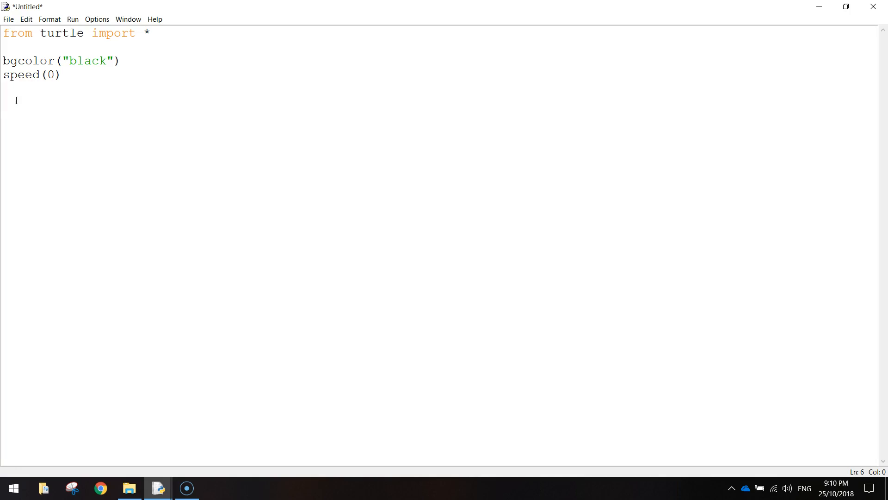
Step: Add penup() and goto(-200,0) on separate lines below speed(0)
{"action": "type", "text": "pen"}
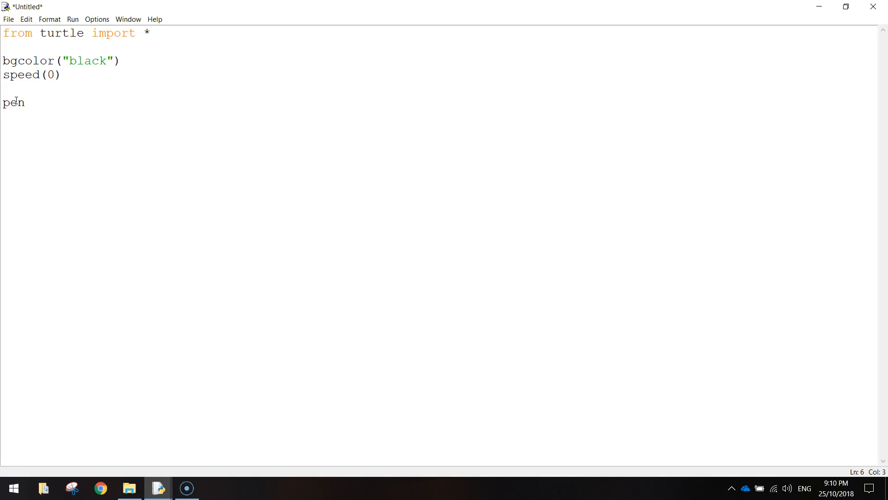
{"action": "type", "text": "up"}
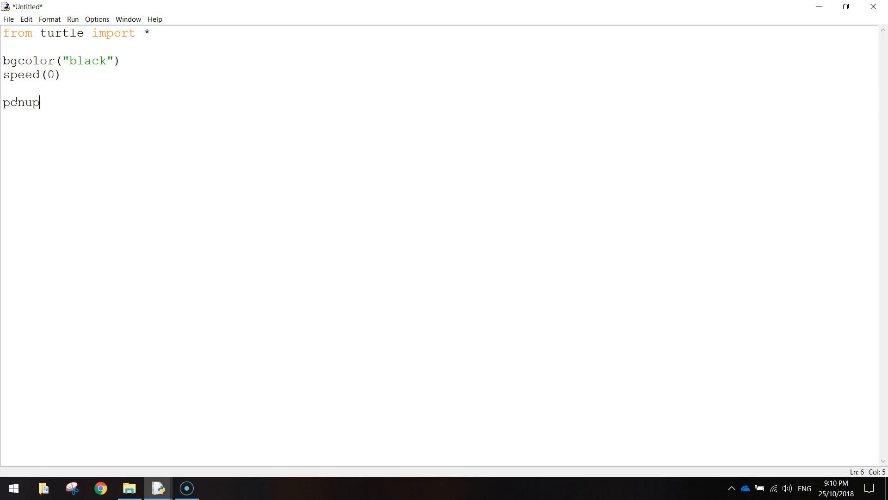
{"action": "type", "text": "()"}
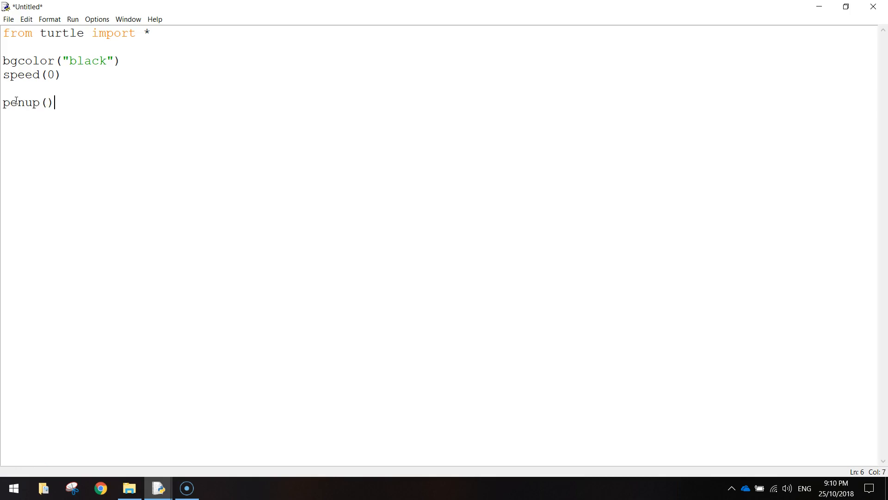
{"action": "key", "text": "Return"}
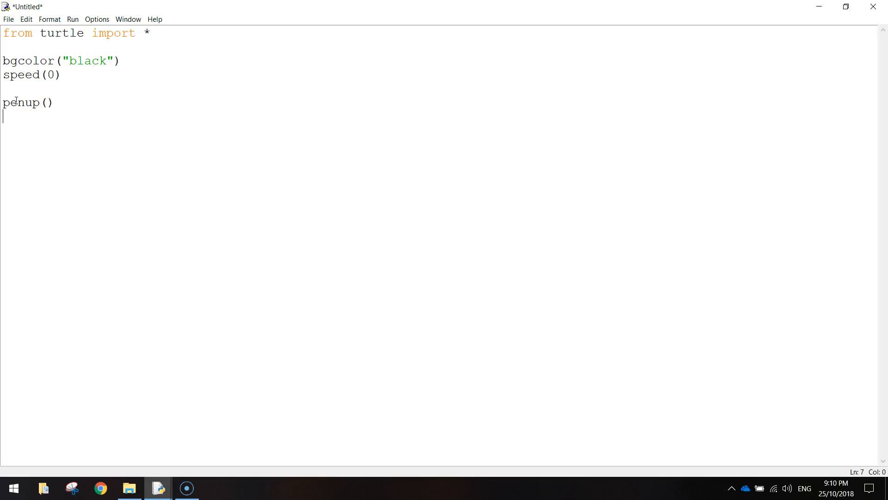
{"action": "type", "text": "goto"}
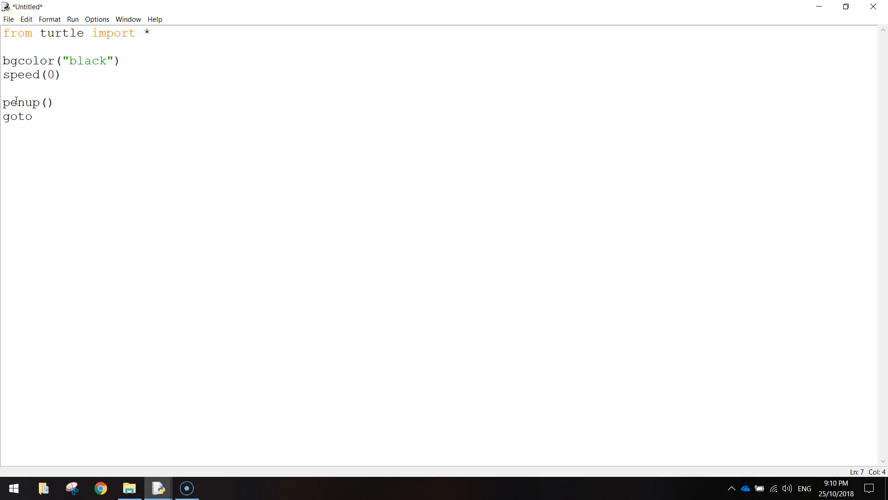
{"action": "type", "text": "(-200"}
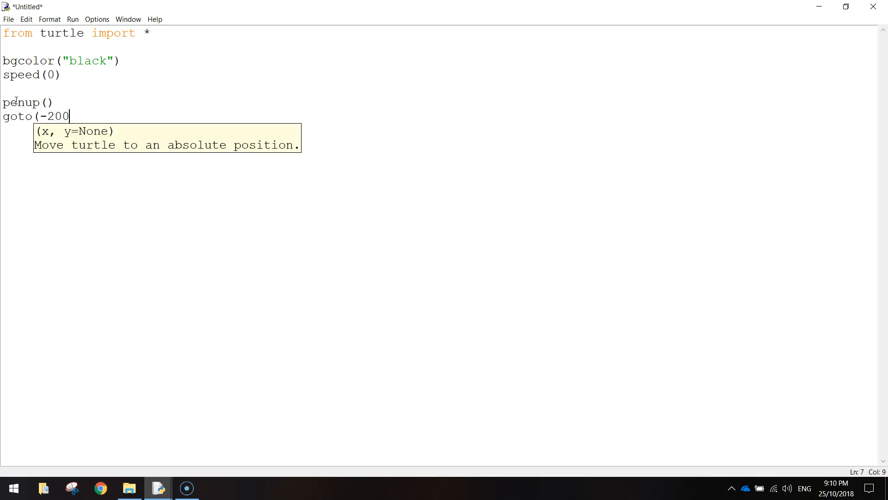
{"action": "type", "text": ",0)"}
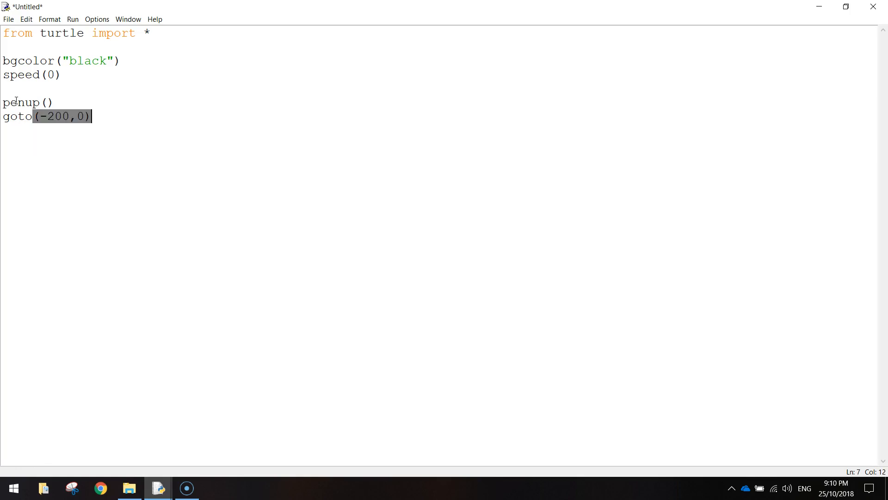
Step: Add pendown() after the goto line to lower the pen again
{"action": "left_click", "coordinate": [91, 117]}
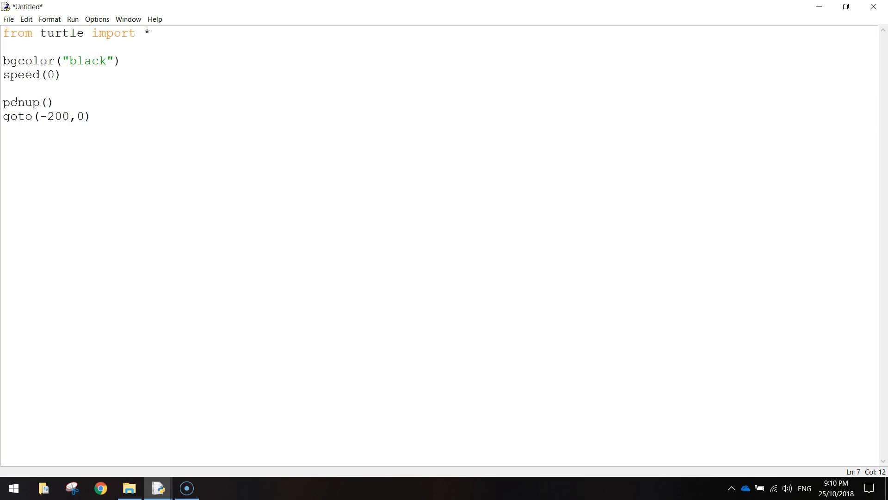
{"action": "left_click", "coordinate": [91, 117]}
{"action": "type", "text": "pe"}
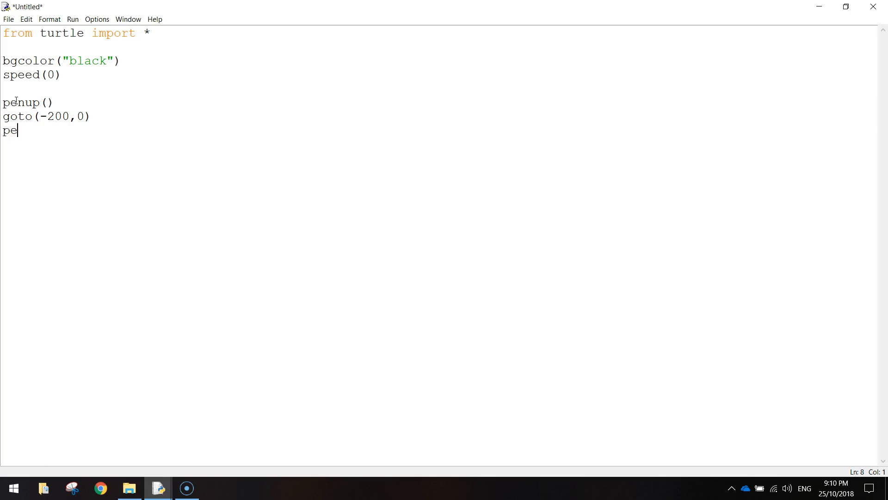
{"action": "type", "text": "ndown()"}
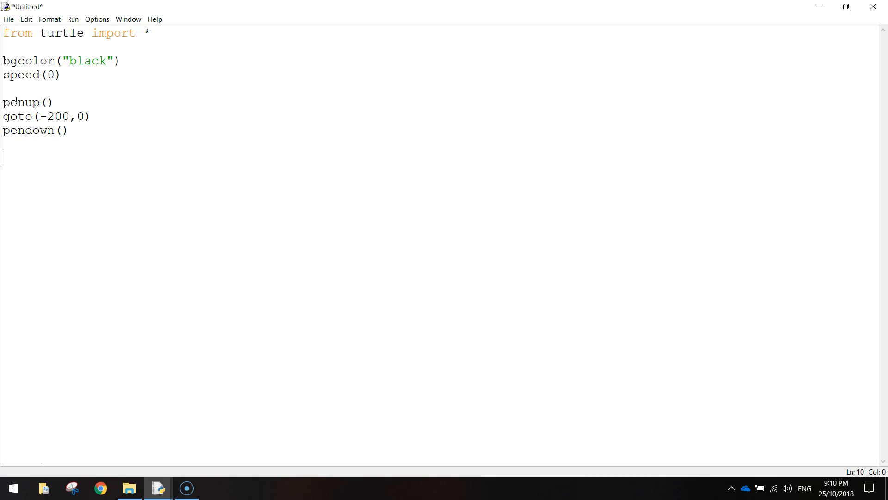
Step: Write the outer loop header for i in range(3):
{"action": "type", "text": "for"}
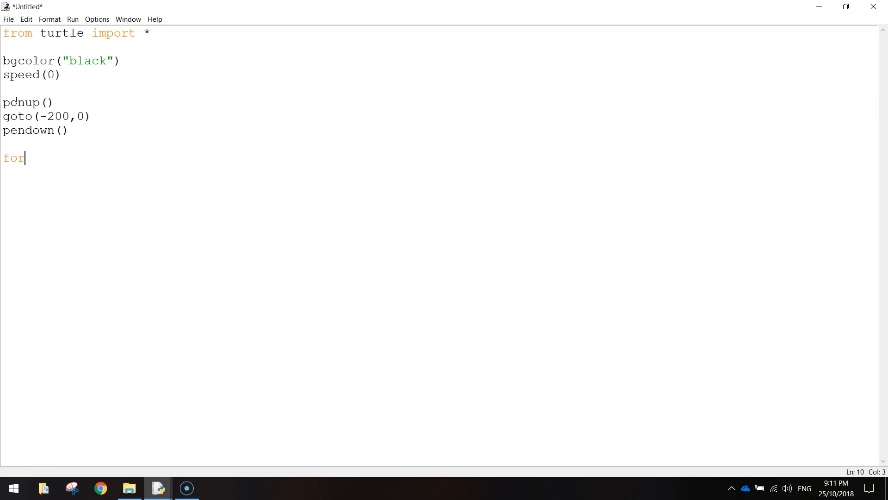
{"action": "type", "text": "i in r"}
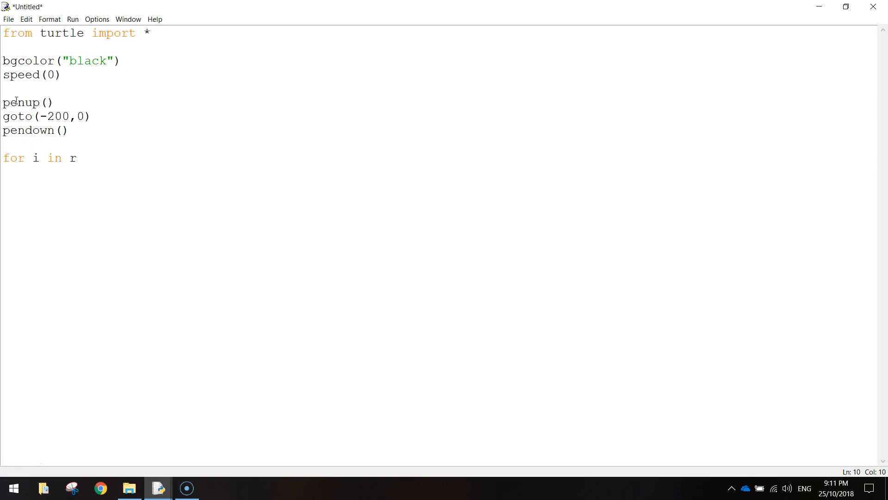
{"action": "type", "text": "ange(3):"}
{"action": "type", "text": "for"}
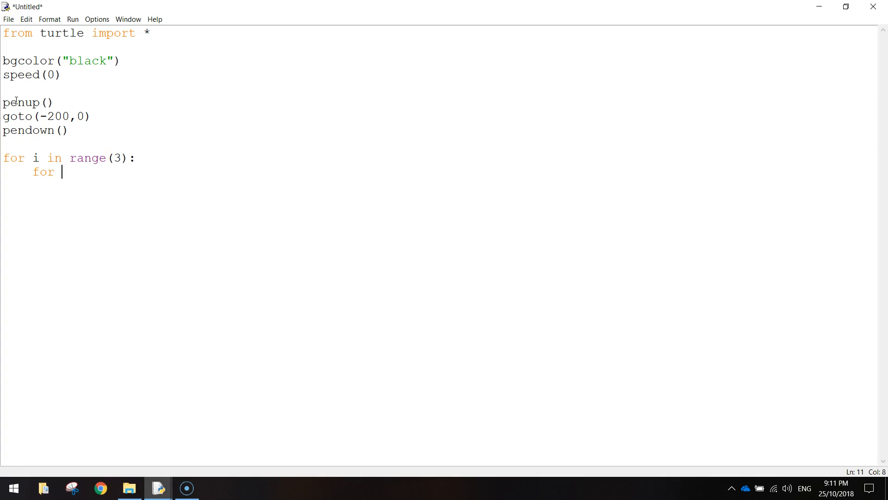
Step: Write the nested loop for colours in ["red", "magenta", "blue", "cyan", "green", "yellow", "white"]:
{"action": "type", "text": "colo"}
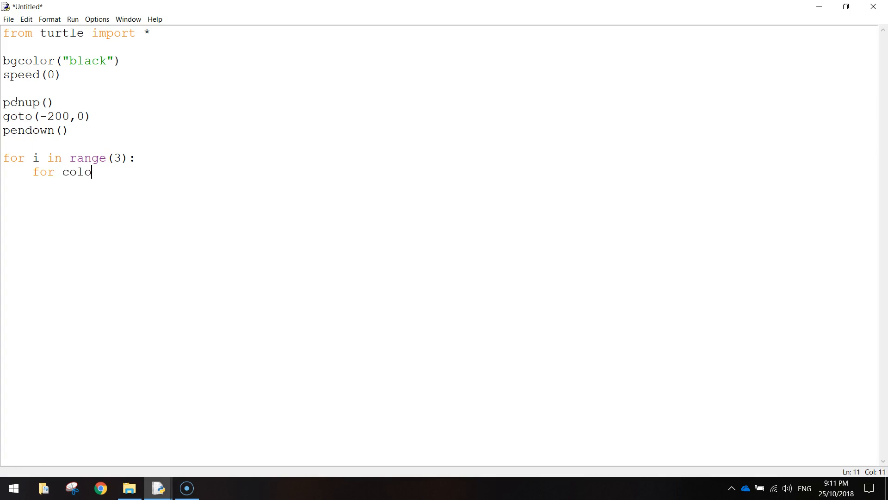
{"action": "type", "text": "ur"}
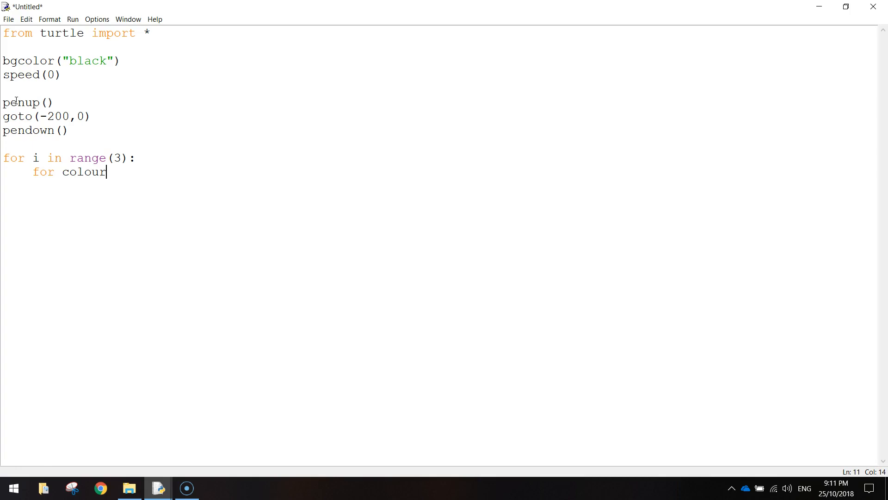
{"action": "type", "text": "s"}
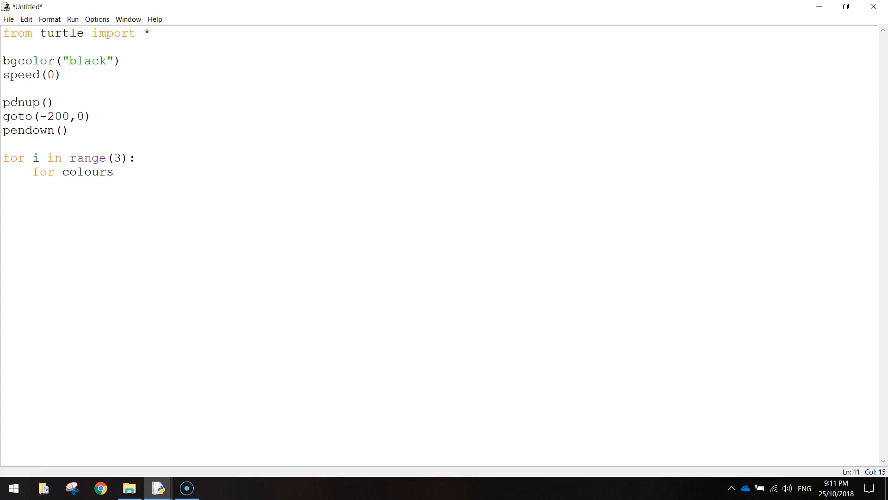
{"action": "type", "text": "in"}
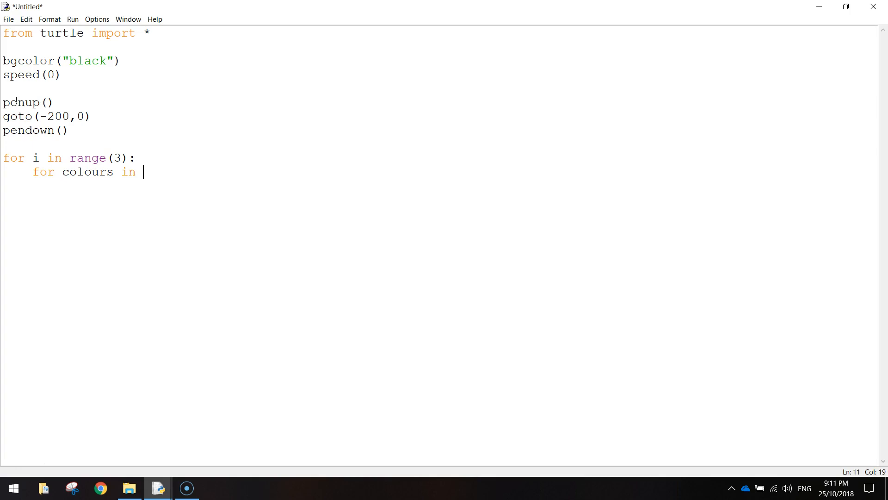
{"action": "type", "text": "["}
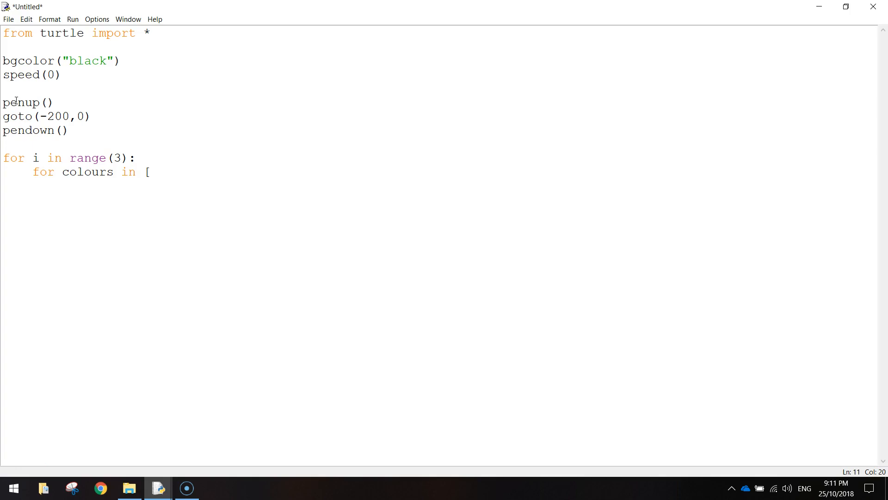
{"action": "type", "text": "\"red\","}
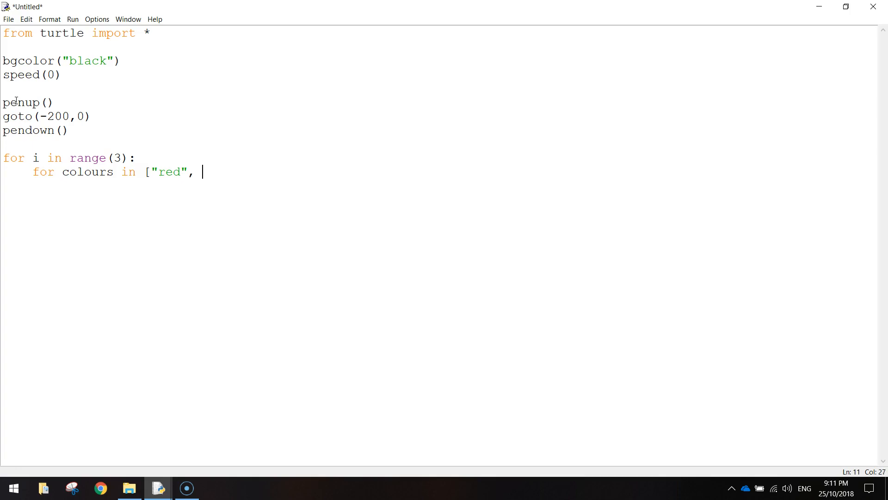
{"action": "type", "text": "\""}
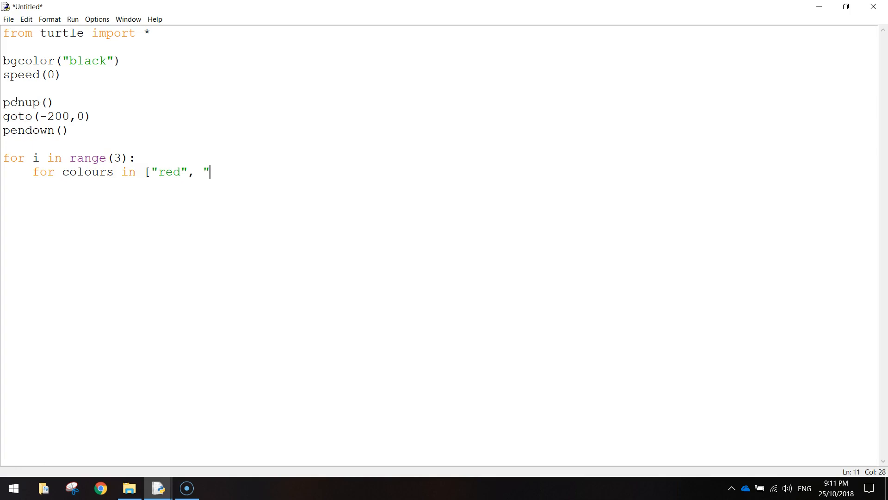
{"action": "type", "text": "magenta\""}
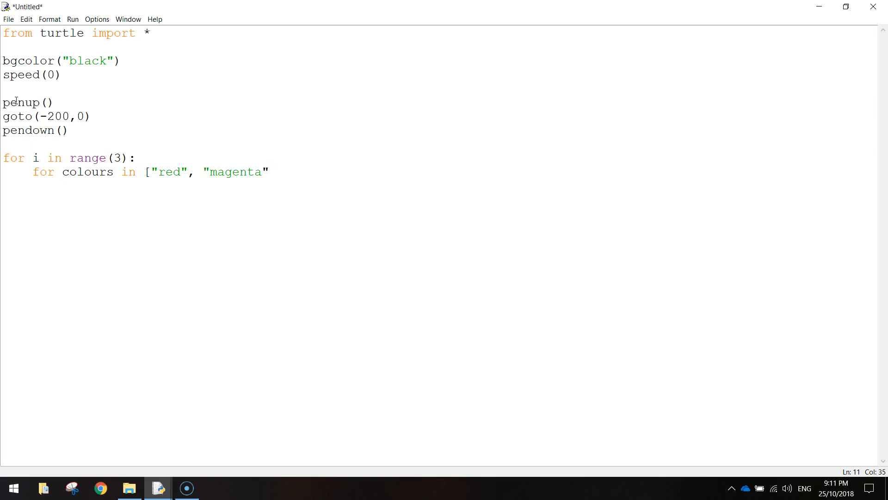
{"action": "type", "text": ", \""}
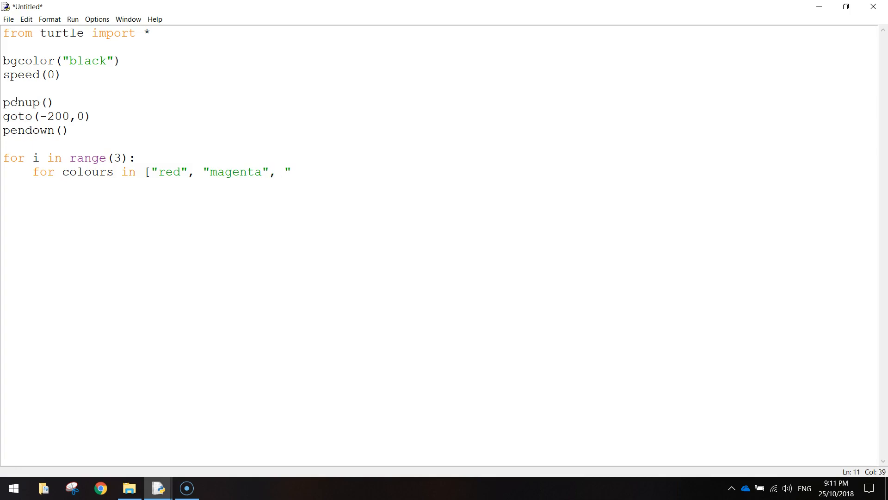
{"action": "type", "text": "blue\""}
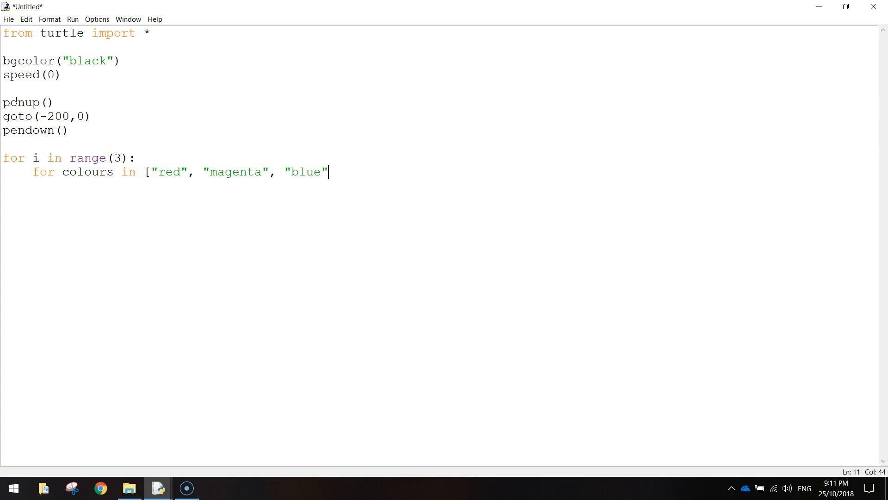
{"action": "type", "text": ", \"cy"}
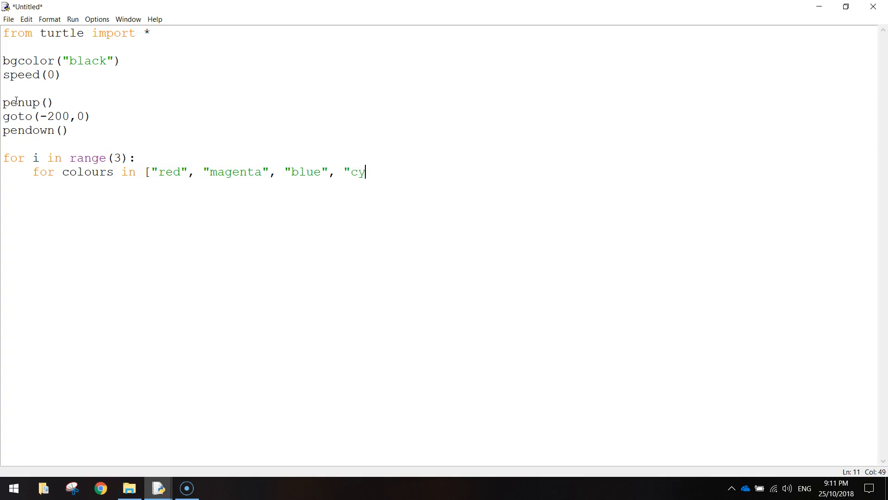
{"action": "type", "text": "an\","}
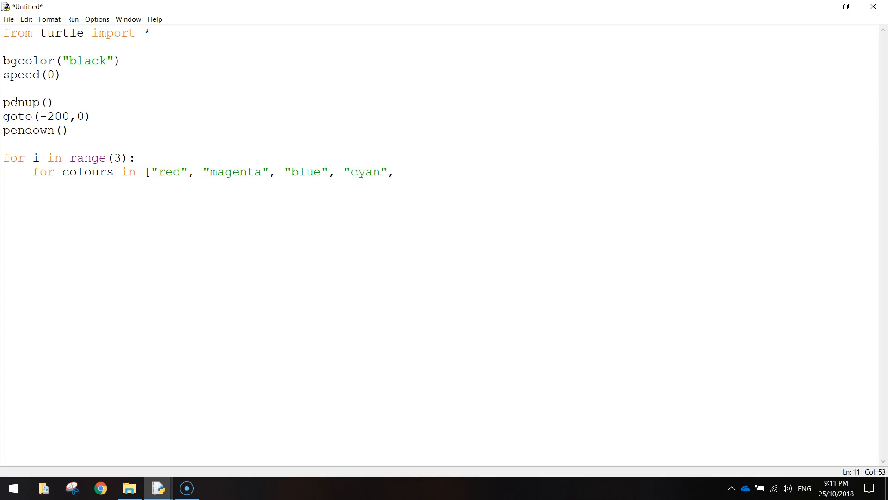
{"action": "type", "text": "\"gree"}
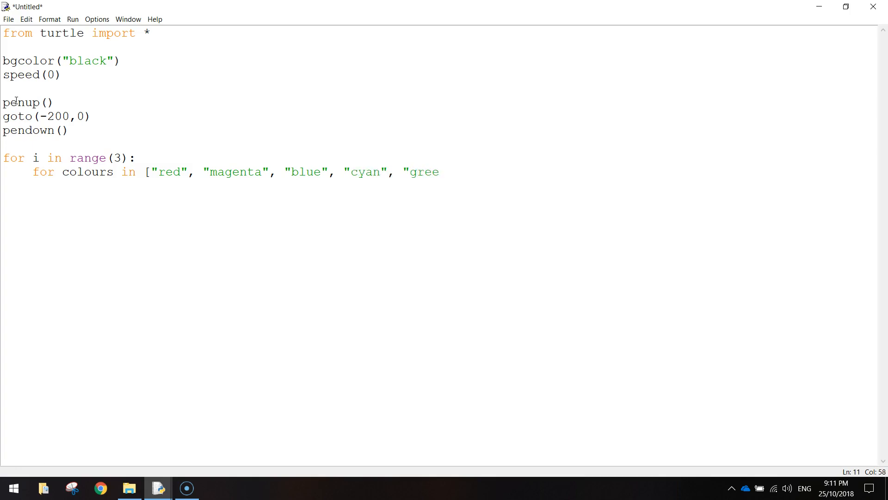
{"action": "type", "text": "n\","}
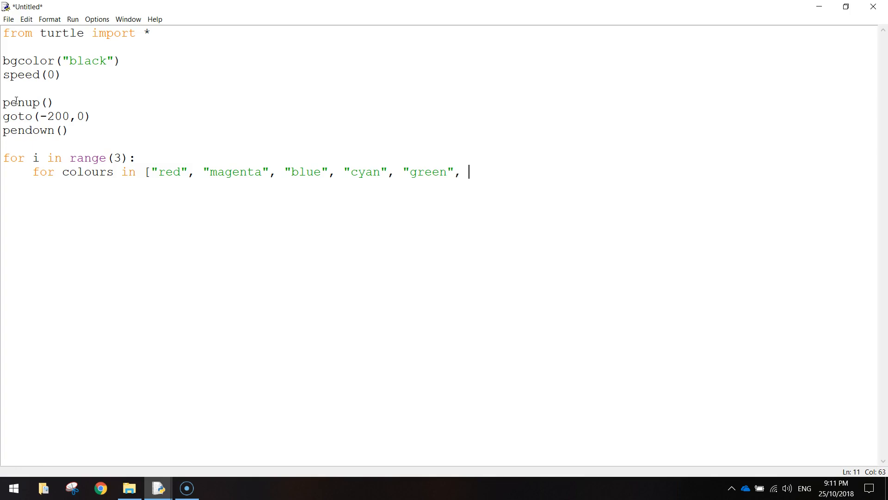
{"action": "type", "text": "\"yellow\","}
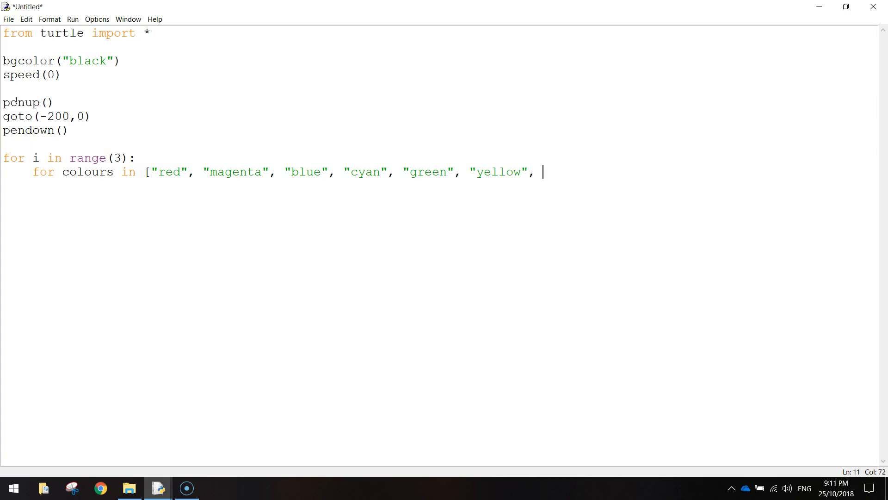
{"action": "type", "text": "\"white\""}
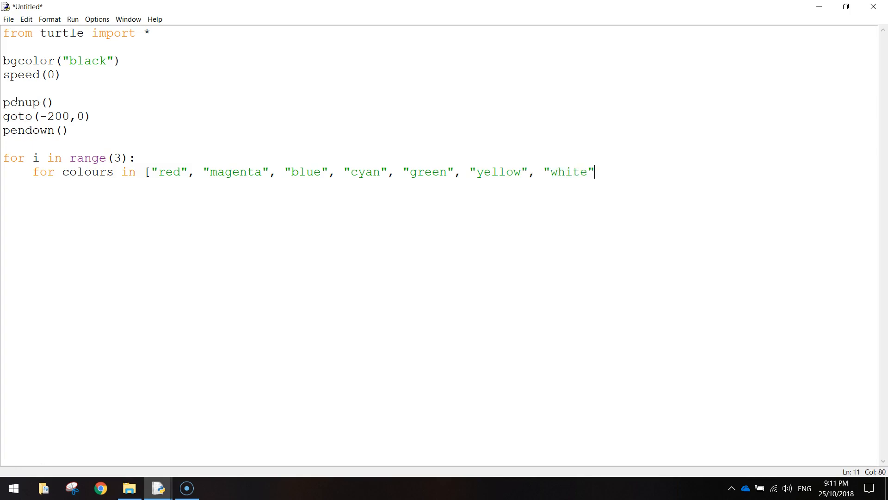
{"action": "type", "text": "]:"}
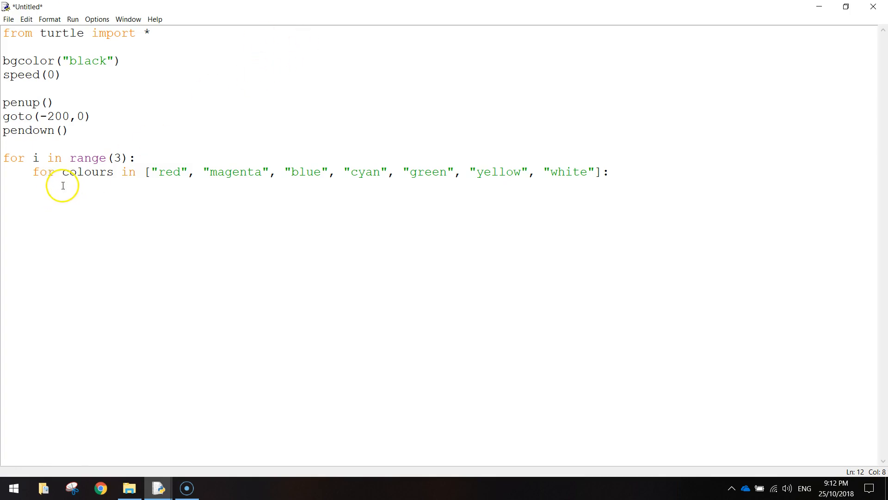
{"action": "mouse_move", "coordinate": [315, 472]}
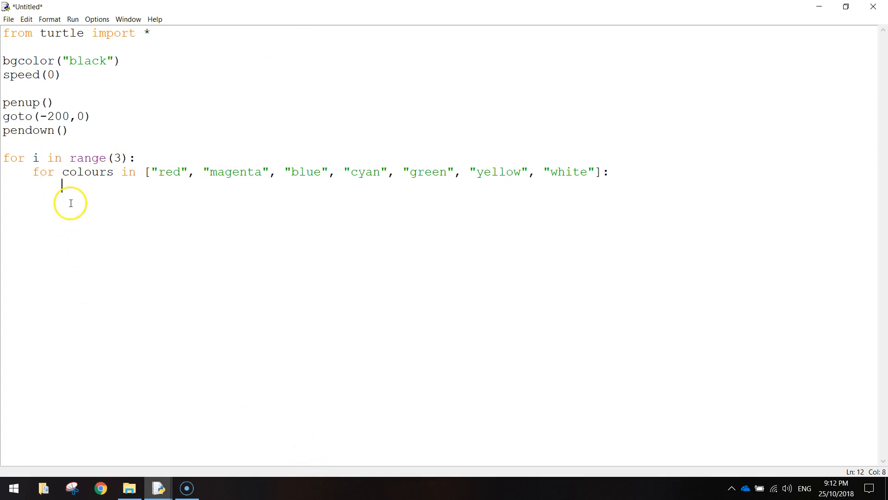
{"action": "mouse_move", "coordinate": [123, 359]}
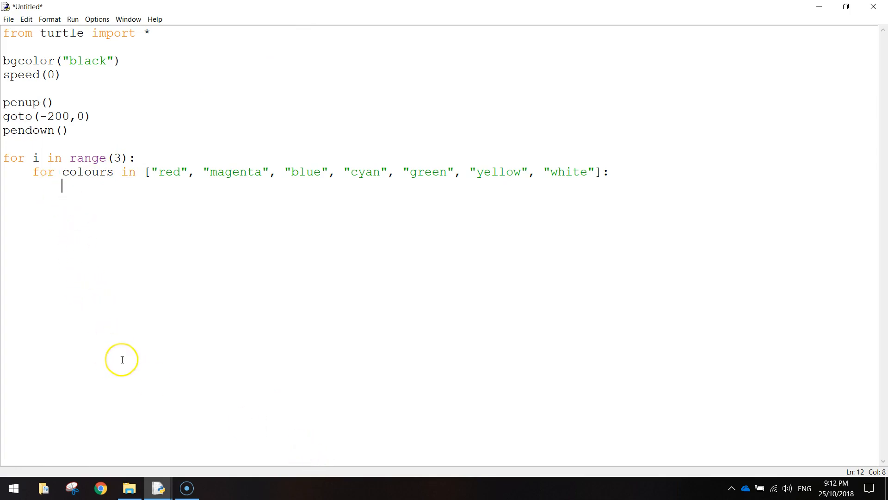
Step: Add color(colours) inside the inner loop and start a new indented line
{"action": "type", "text": "co"}
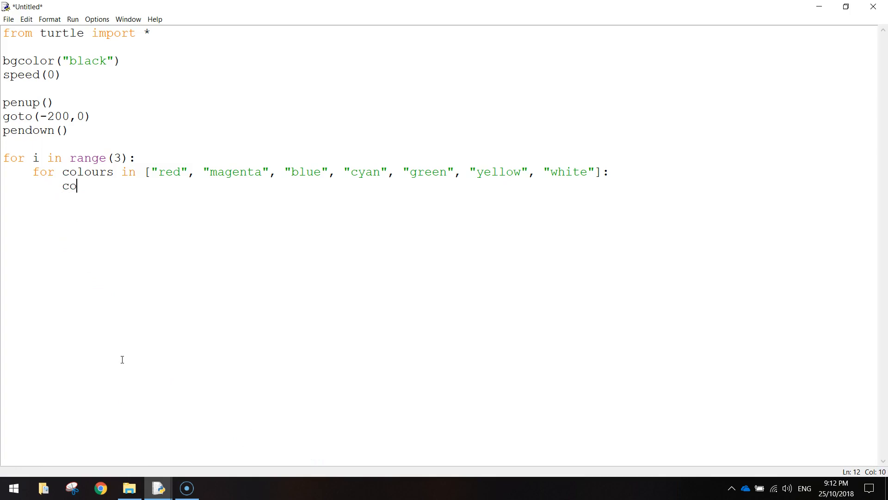
{"action": "type", "text": "lor"}
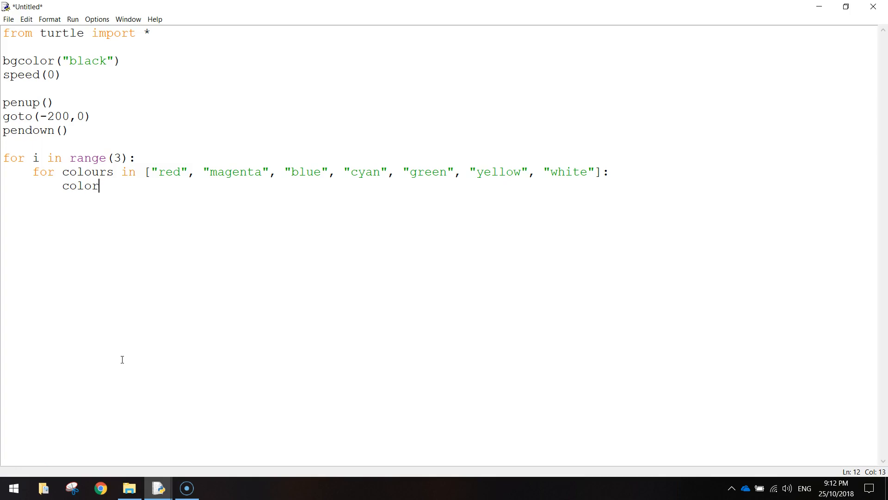
{"action": "type", "text": "("}
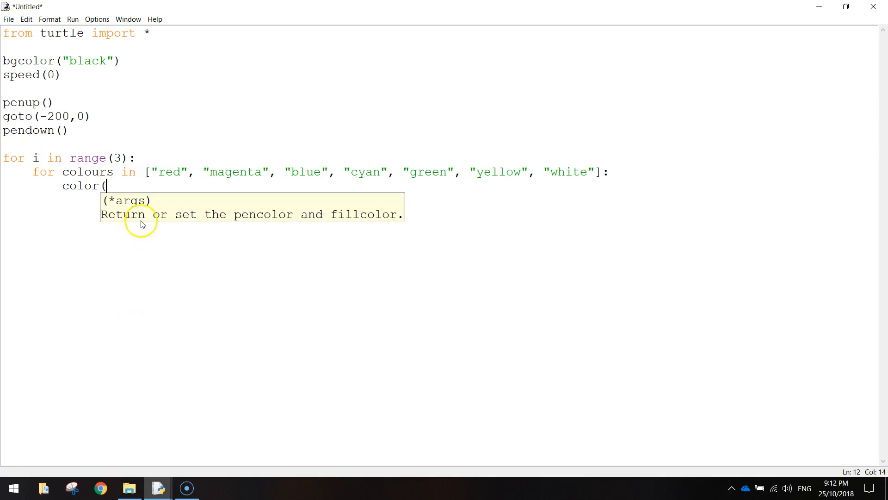
{"action": "mouse_move", "coordinate": [482, 177]}
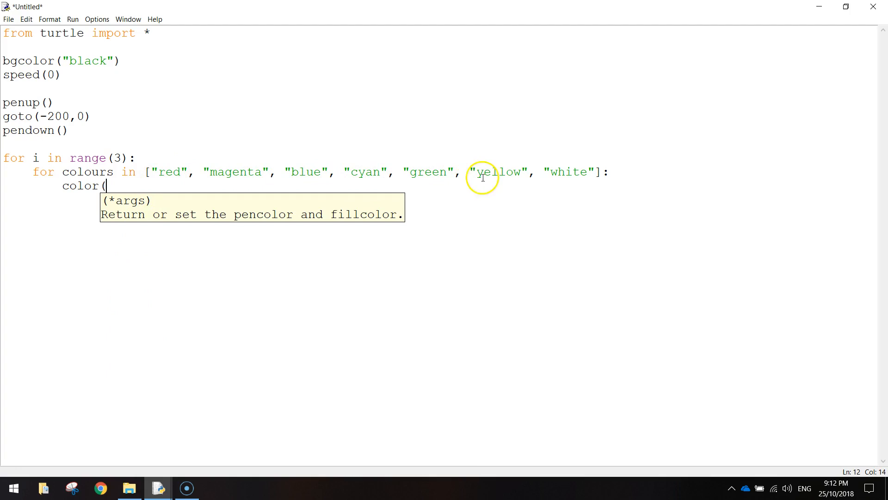
{"action": "mouse_move", "coordinate": [96, 172]}
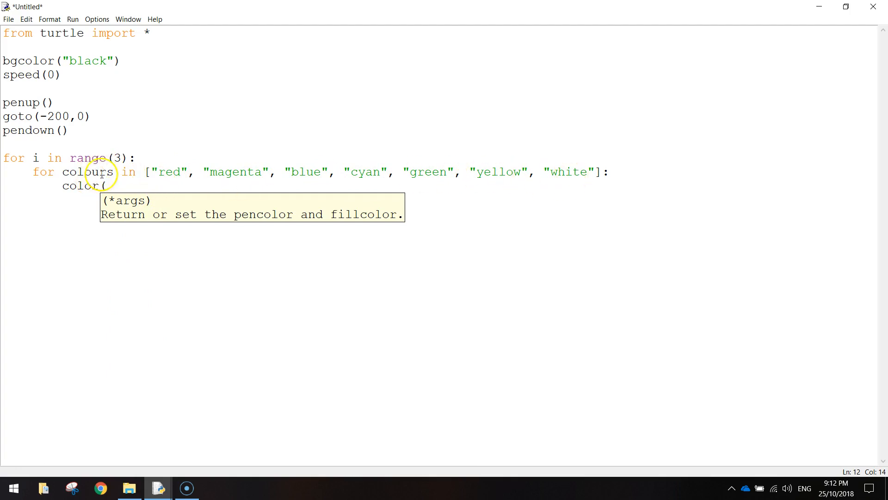
{"action": "type", "text": "colours"}
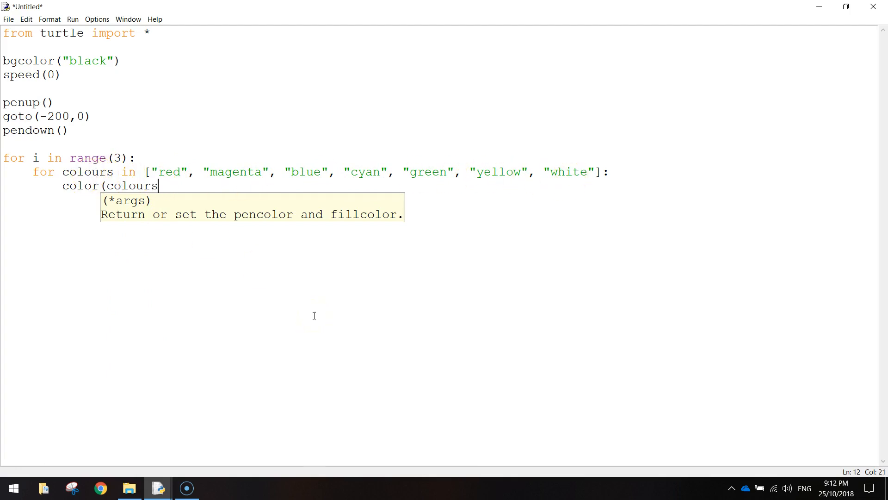
{"action": "type", "text": ")"}
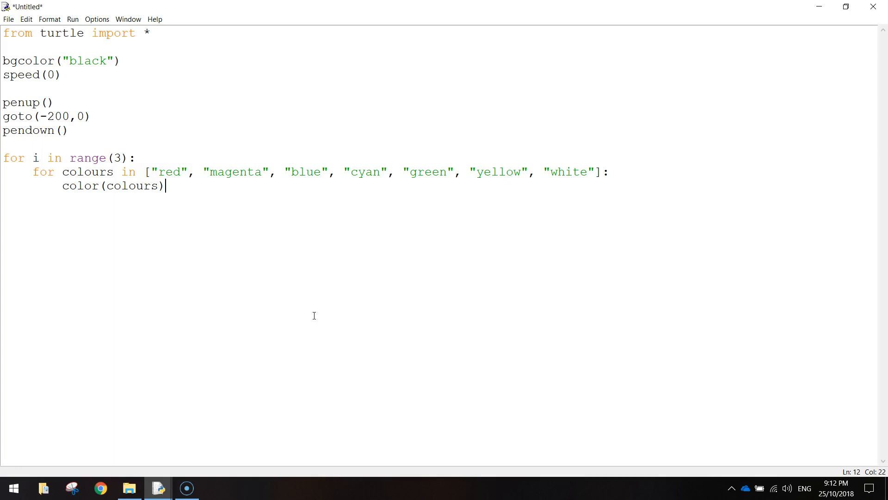
{"action": "key", "text": "Return"}
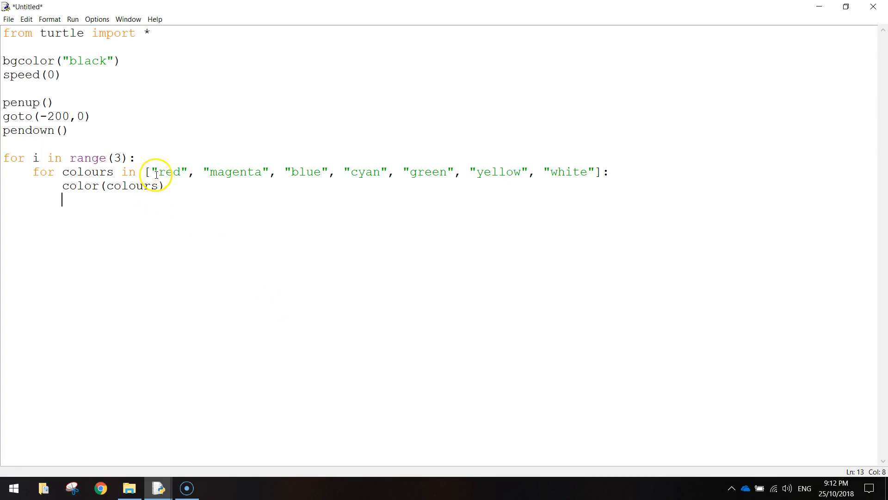
Step: Review the magenta entry in the colour list and the range(3) loop header
{"action": "double_click", "coordinate": [232, 172]}
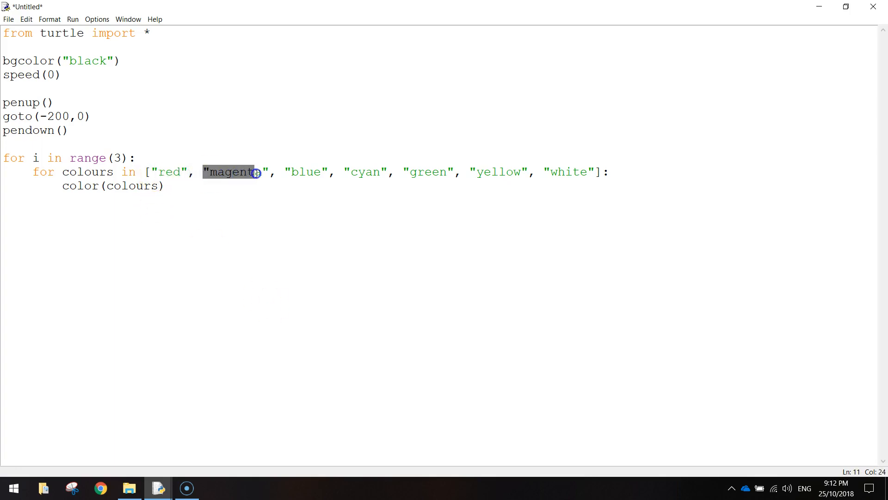
{"action": "left_click", "coordinate": [444, 172]}
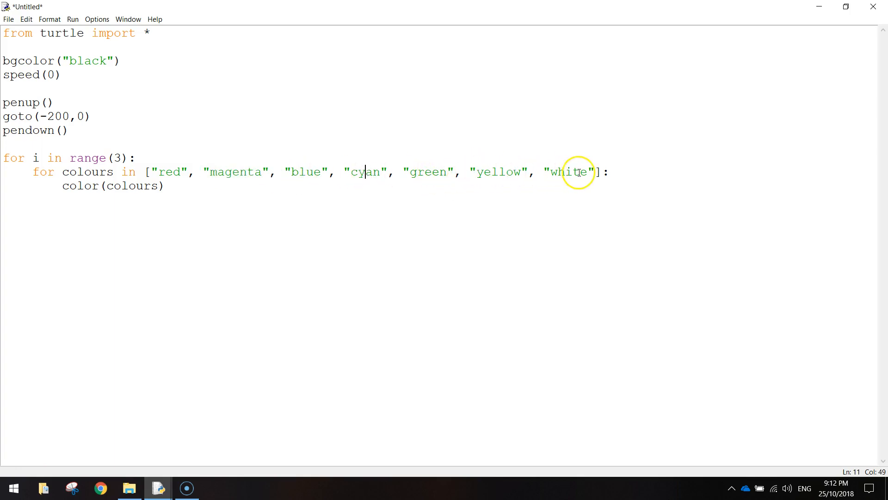
{"action": "mouse_move", "coordinate": [226, 258]}
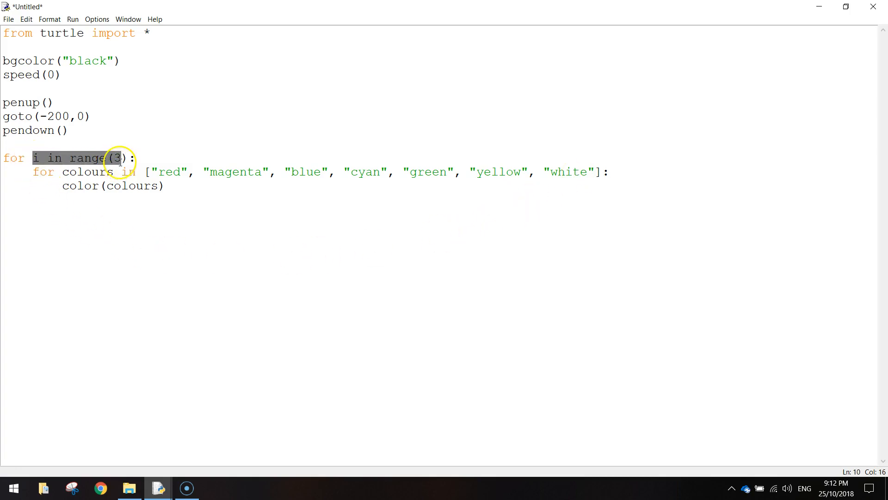
{"action": "double_click", "coordinate": [119, 157]}
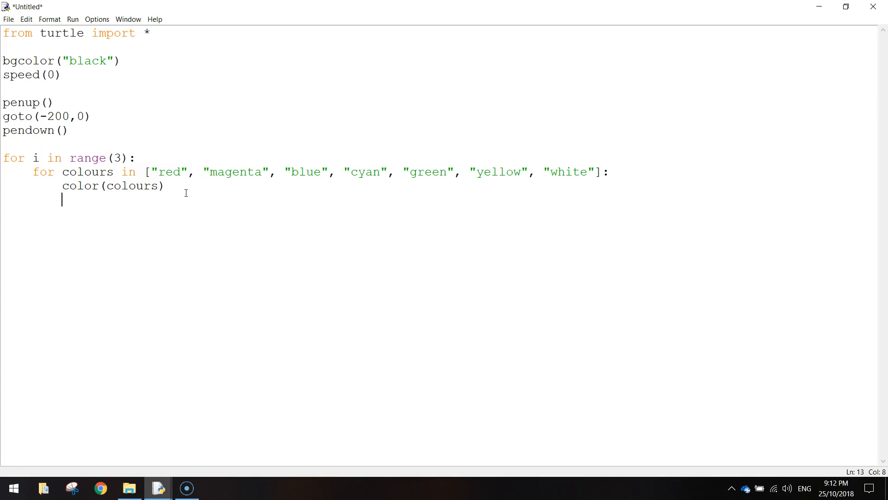
Step: Add pensize(3), circle(150) and forward(20) on separate lines in the loop body
{"action": "type", "text": "pen"}
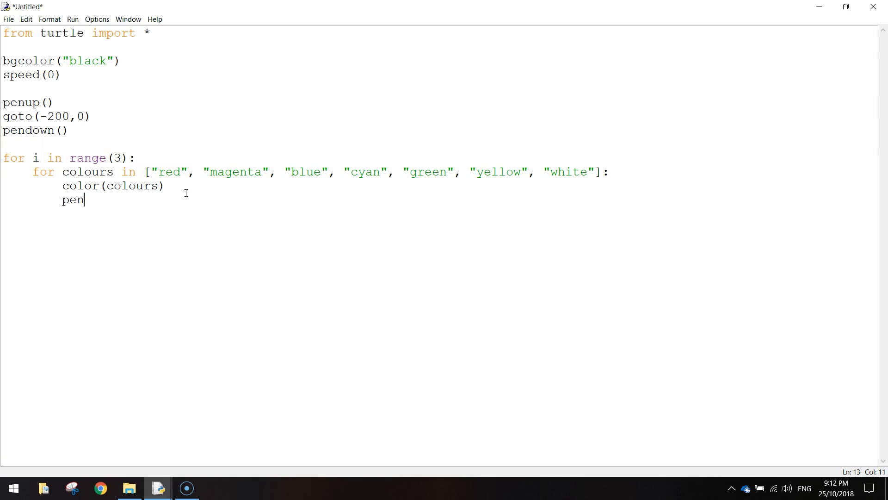
{"action": "type", "text": "size(3)"}
{"action": "type", "text": "circle"}
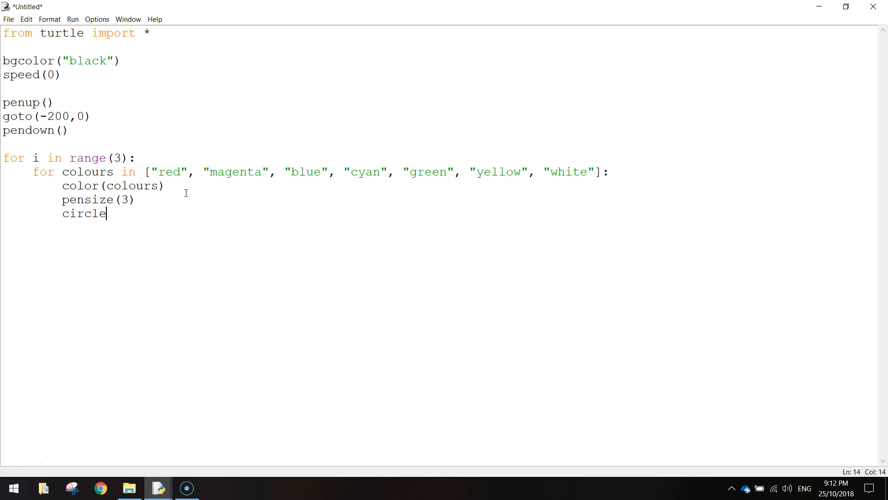
{"action": "type", "text": "(150)"}
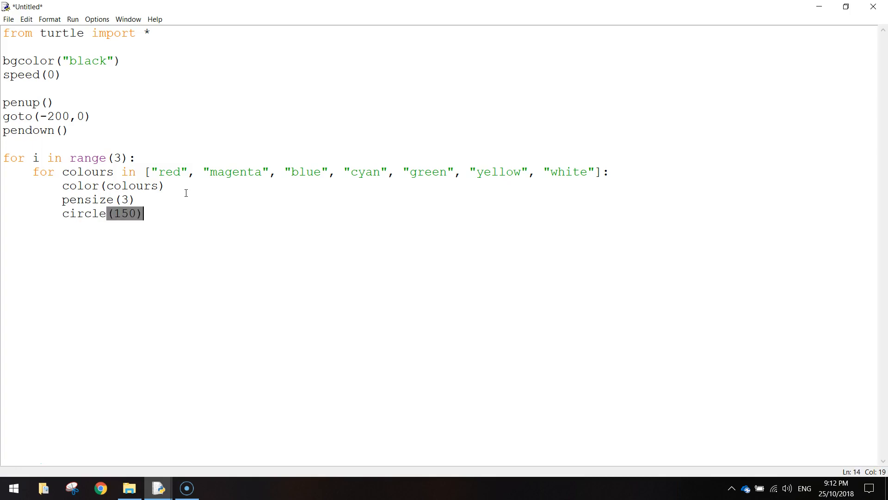
{"action": "key", "text": "Return"}
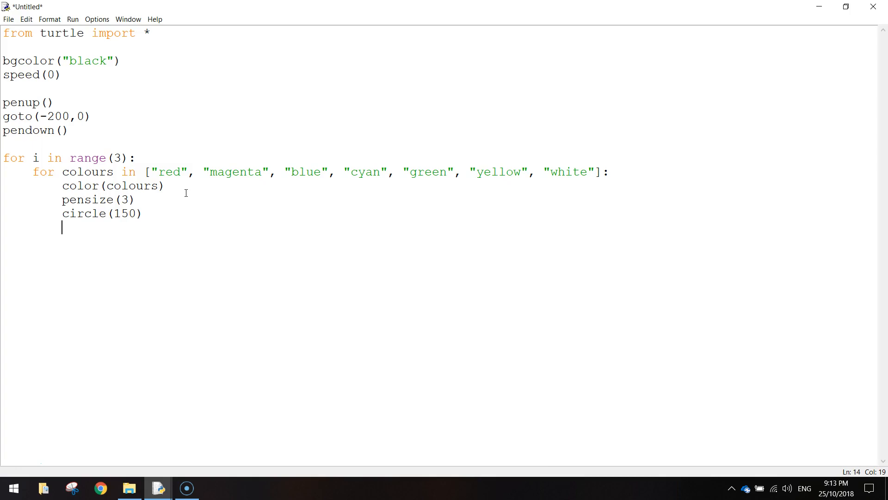
{"action": "type", "text": "forward(2"}
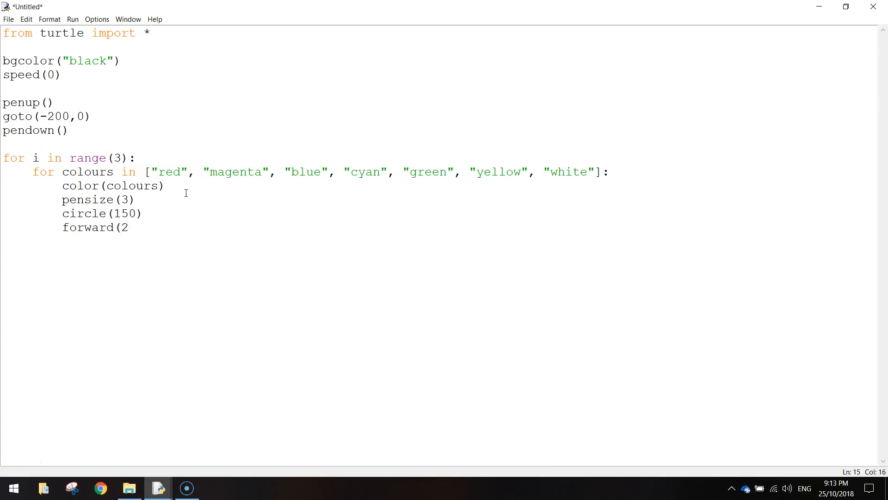
{"action": "type", "text": "0)"}
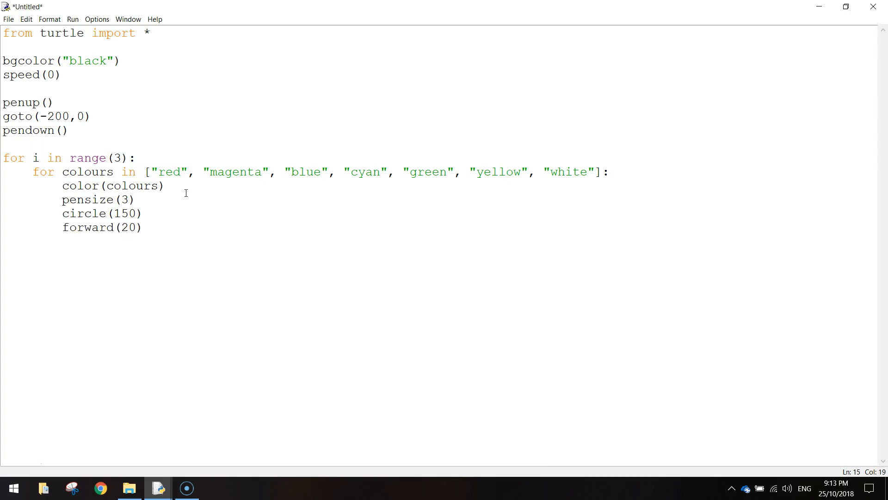
{"action": "left_click", "coordinate": [145, 228]}
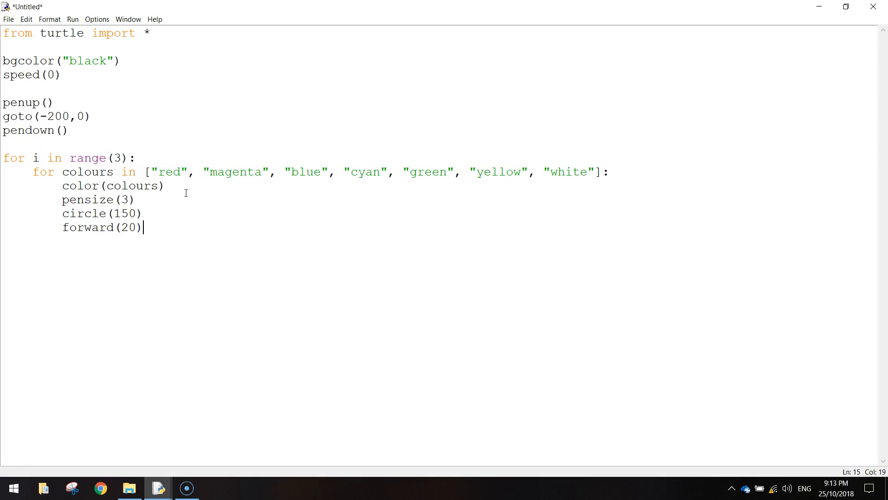
{"action": "left_click", "coordinate": [8, 18]}
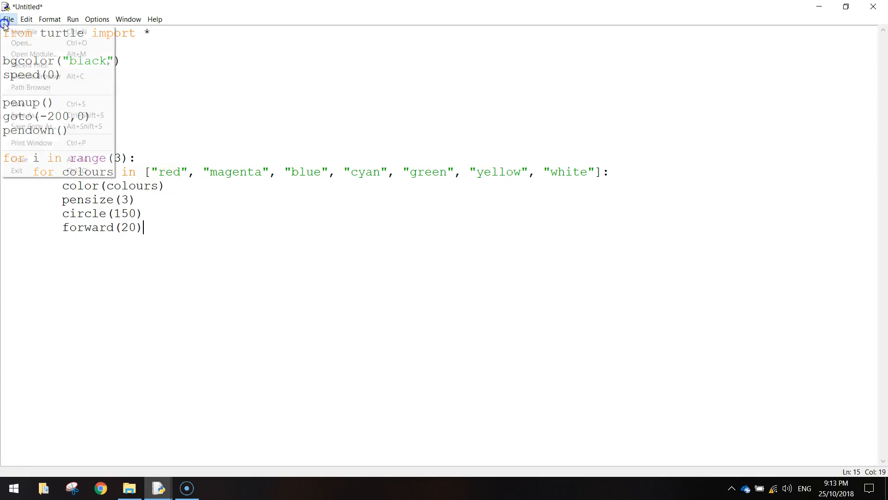
Step: Save the script as Circular Pattern.py on the Desktop
{"action": "left_click", "coordinate": [31, 115]}
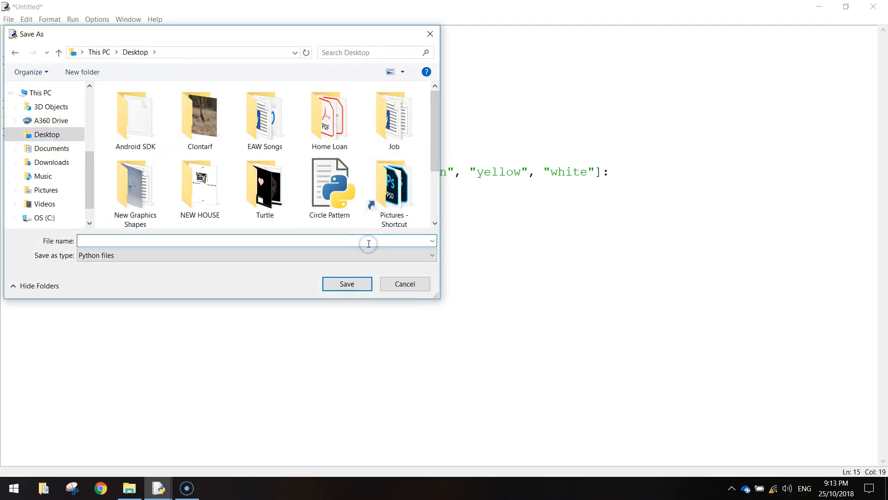
{"action": "type", "text": "Circlur"}
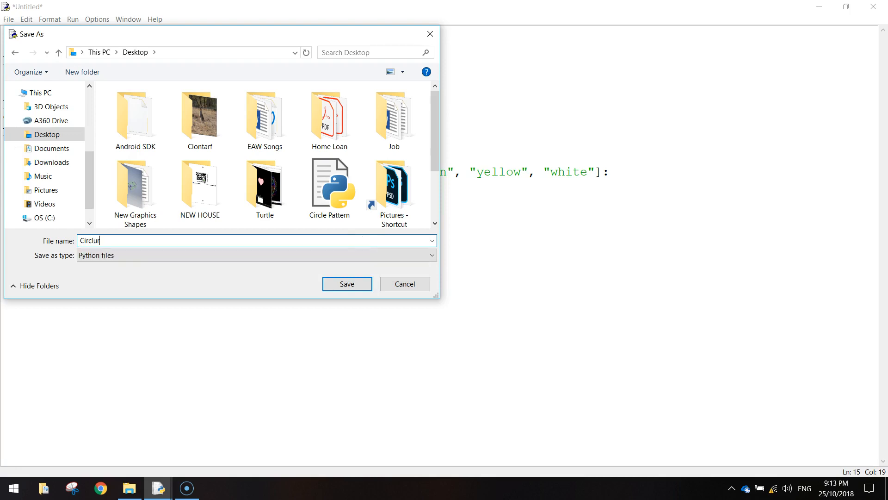
{"action": "type", "text": "Pattern"}
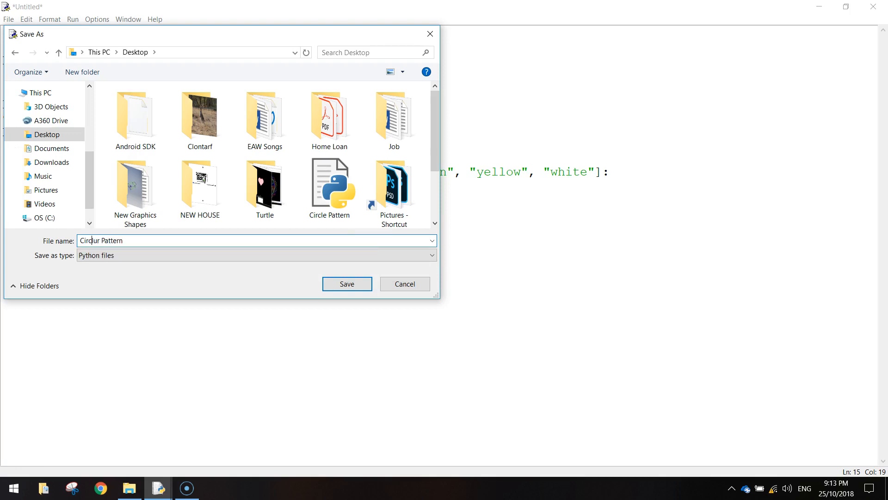
{"action": "type", "text": "la"}
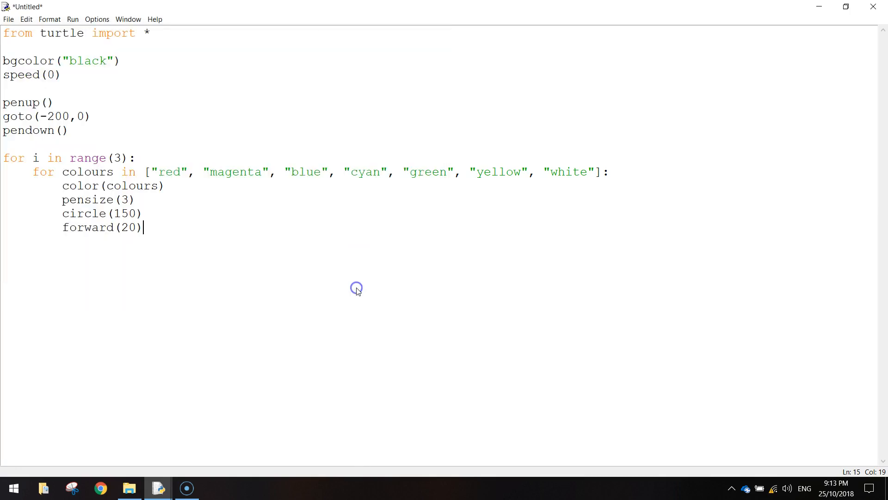
Step: Run the script with F5 to draw the overlapping circles, then close the turtle window
{"action": "key", "text": "F5"}
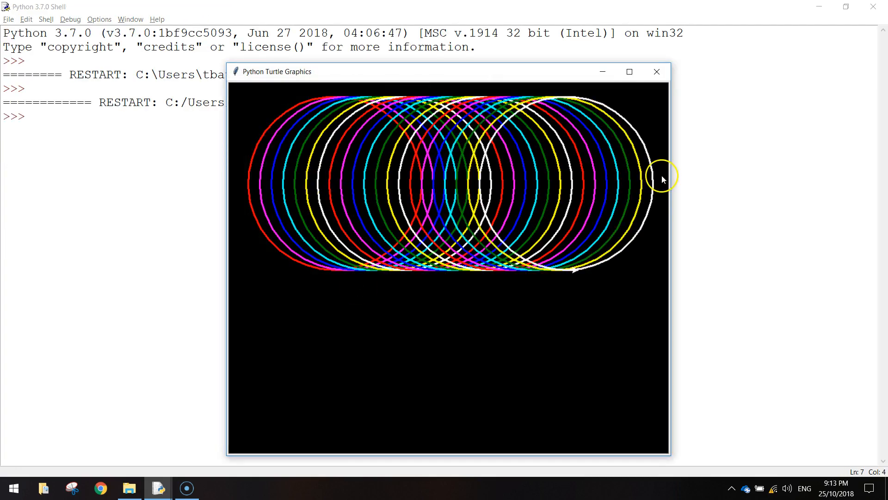
{"action": "left_click", "coordinate": [657, 71]}
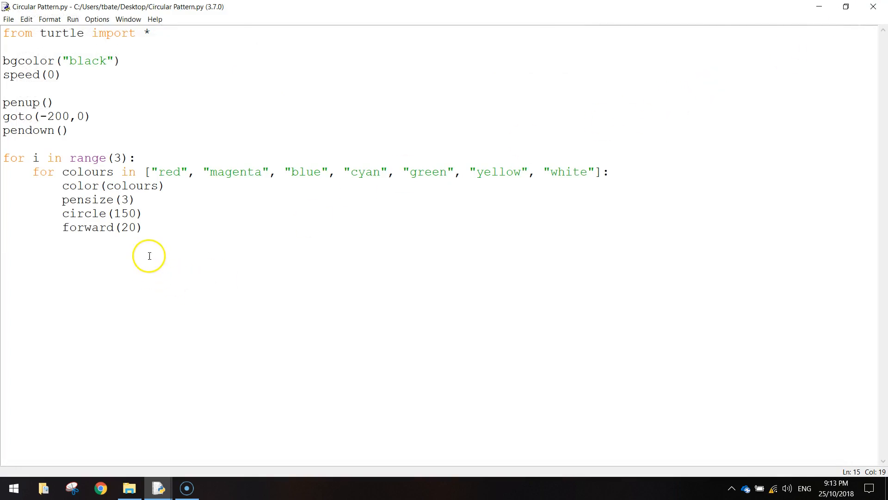
{"action": "mouse_move", "coordinate": [8, 32]}
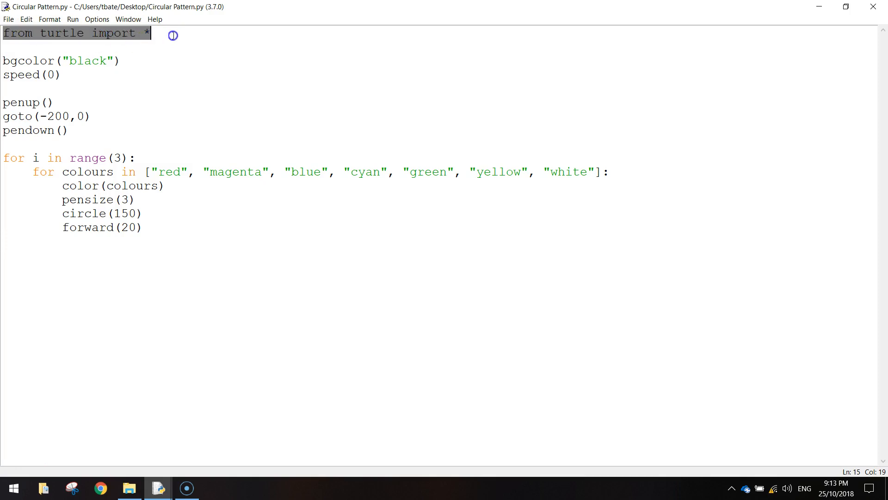
{"action": "left_click", "coordinate": [2, 61]}
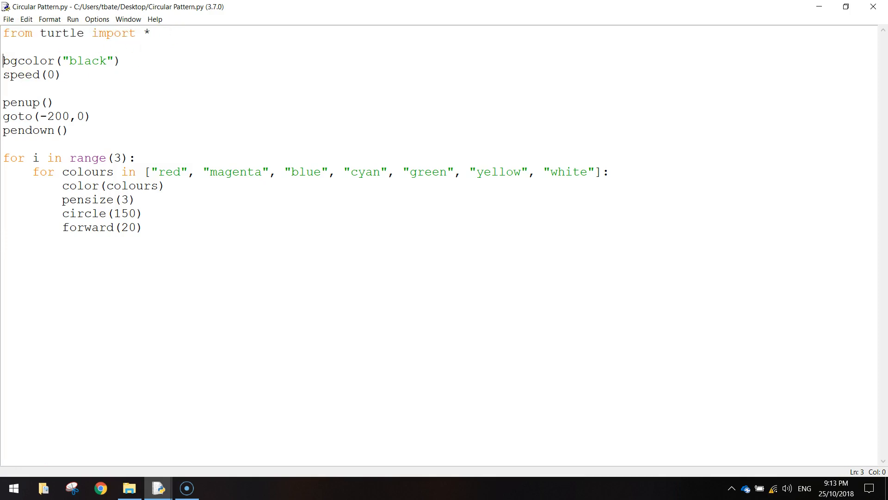
{"action": "left_click", "coordinate": [5, 117]}
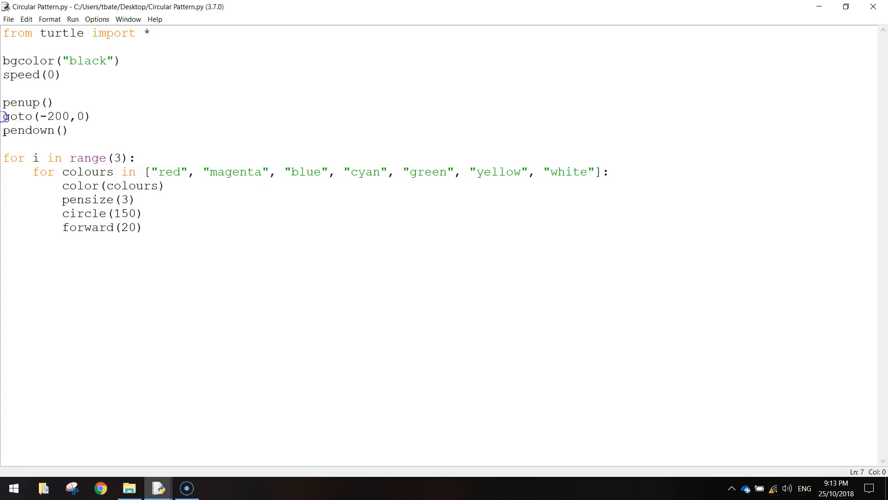